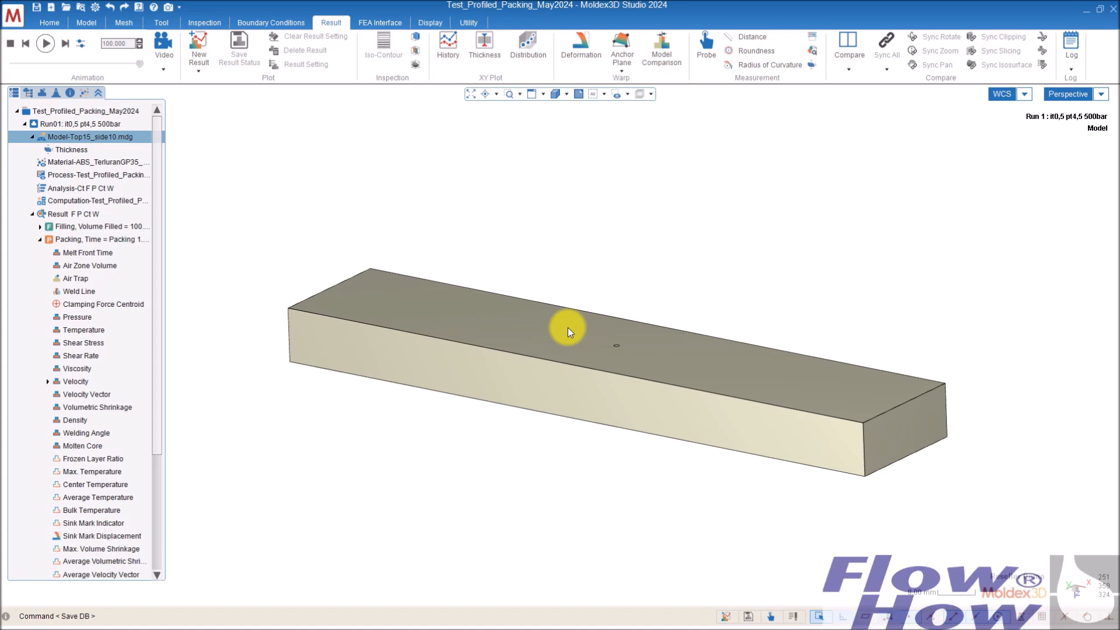
mouse_move(718, 348)
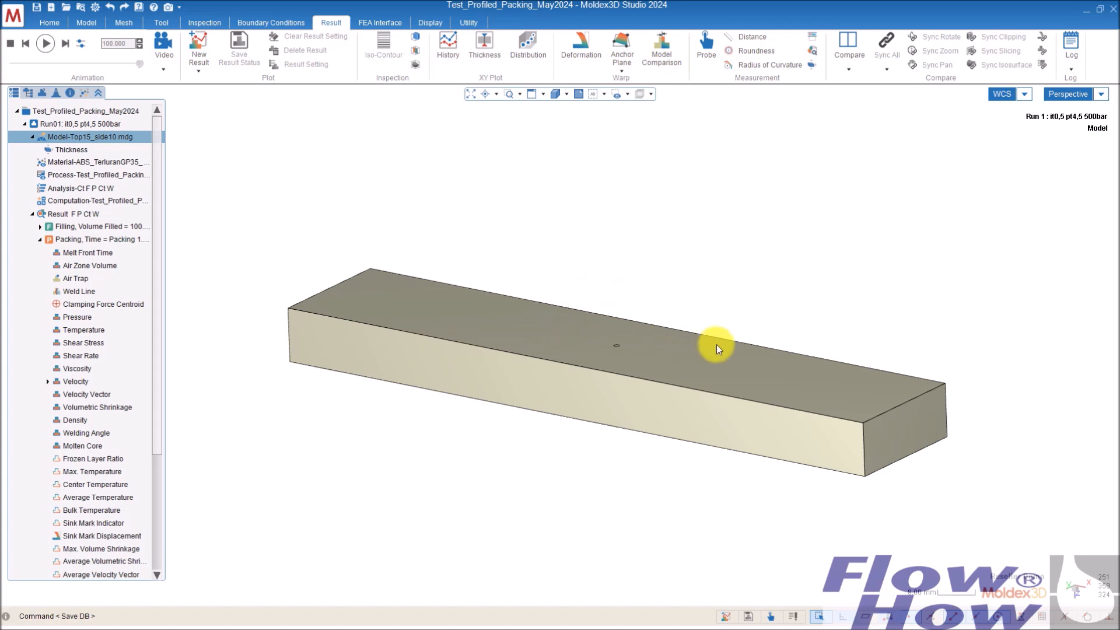
Step: Orbit the bar to inspect its sectioned thin-walled profile and top face
drag(716, 348, 630, 366)
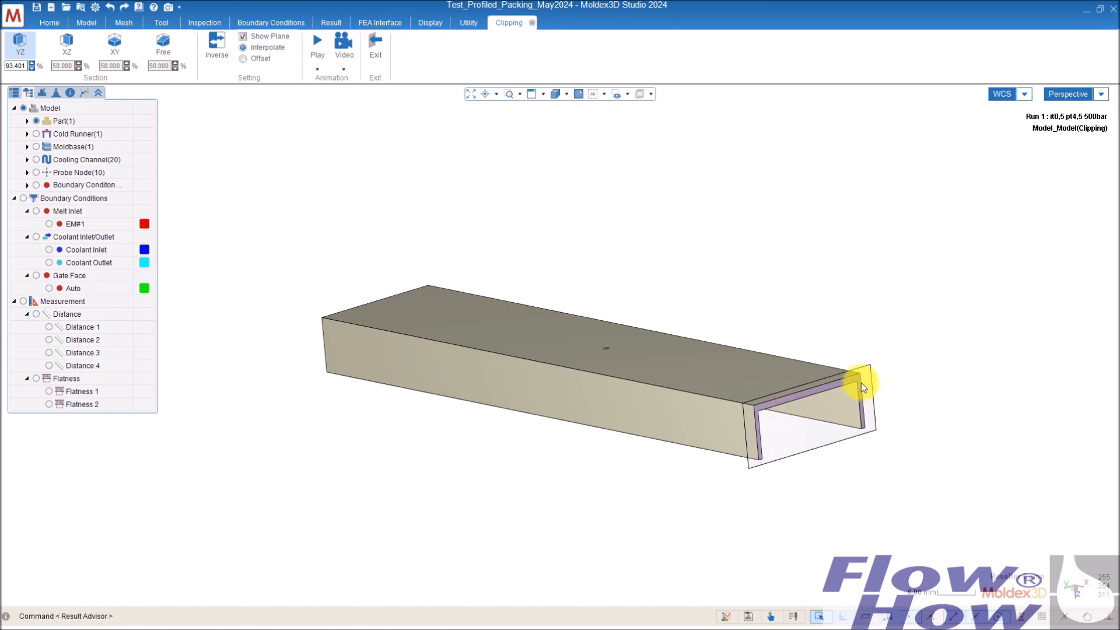
mouse_move(754, 446)
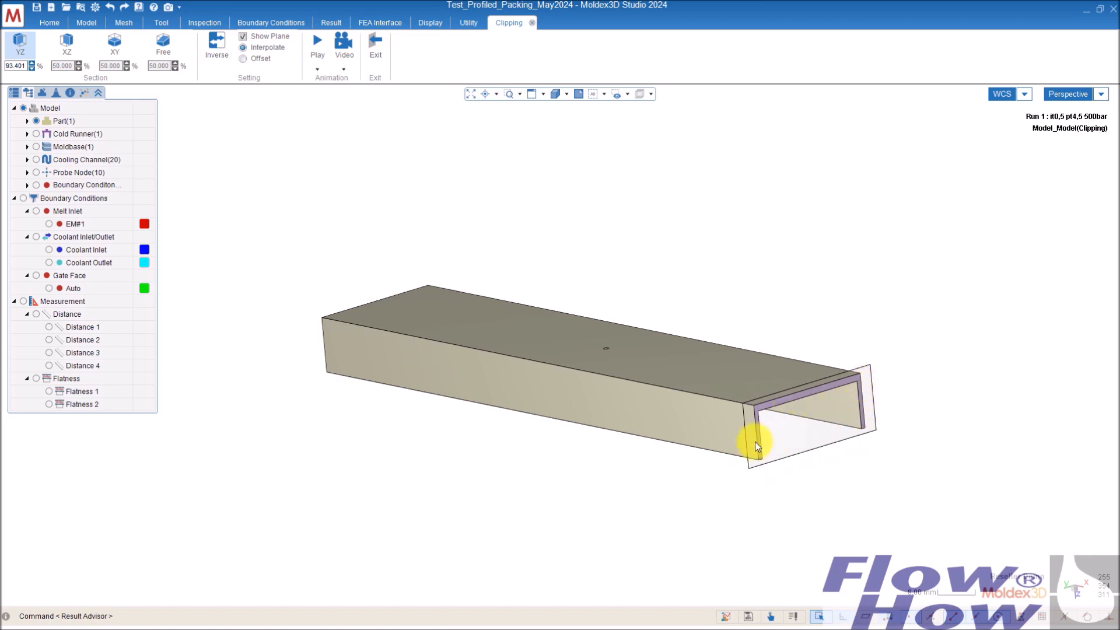
mouse_move(373, 356)
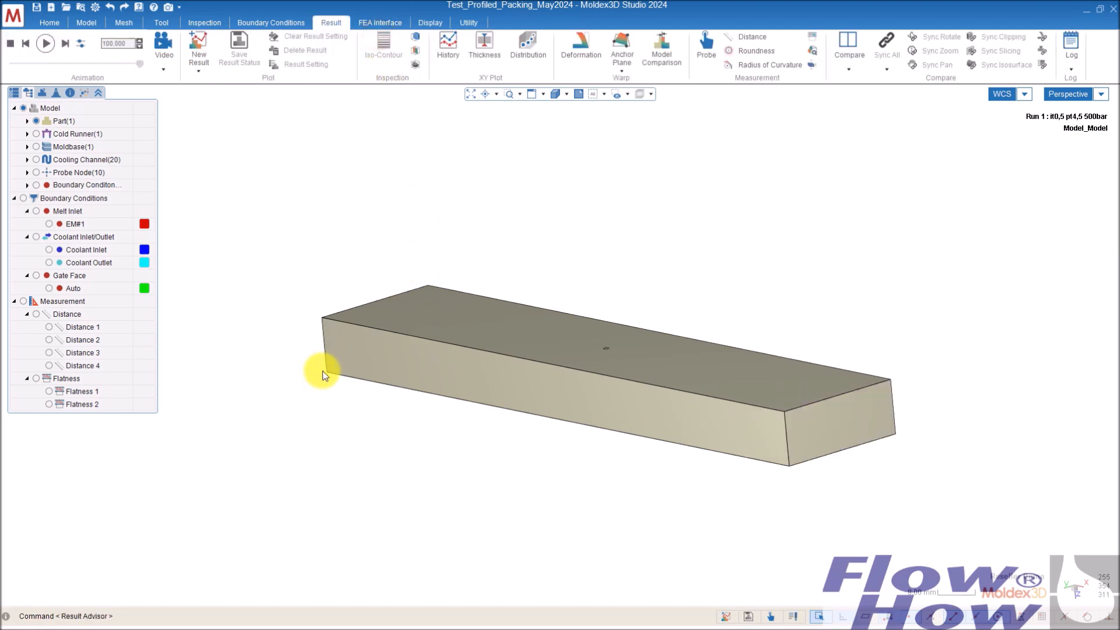
mouse_move(788, 467)
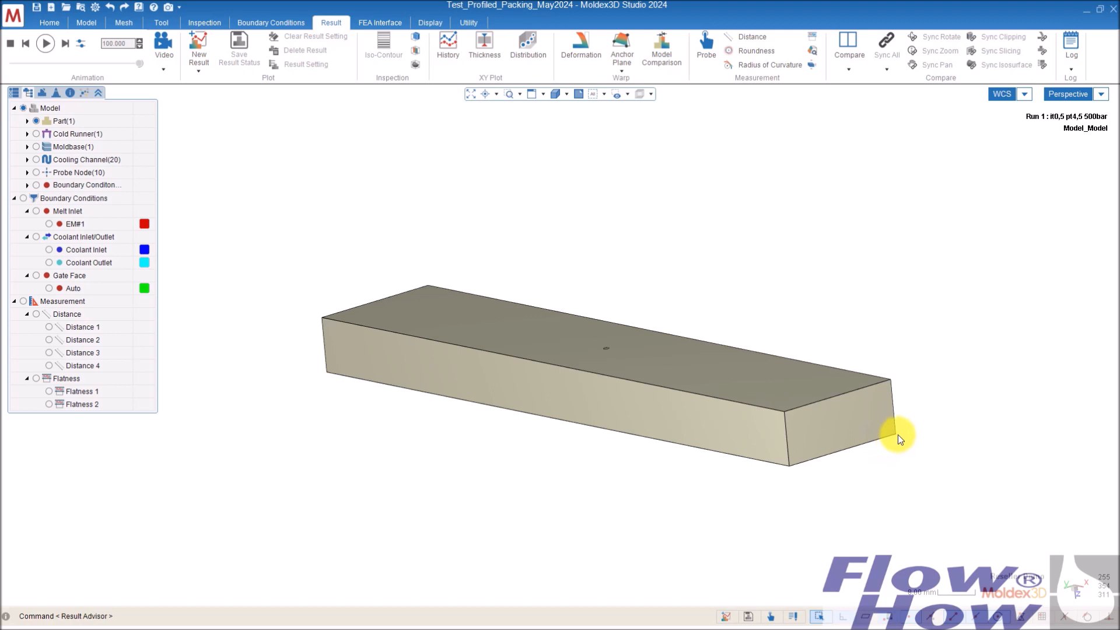
drag(900, 438, 519, 324)
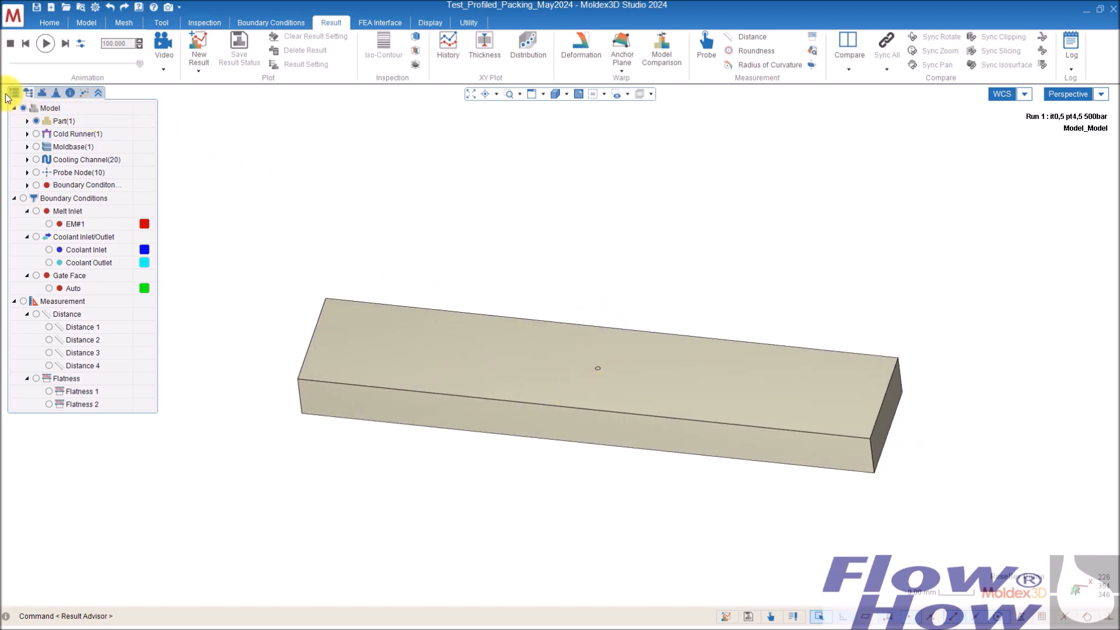
Step: Review Run01's packing pressure profile: a constant 500 bar held for 4.5 s
click(12, 93)
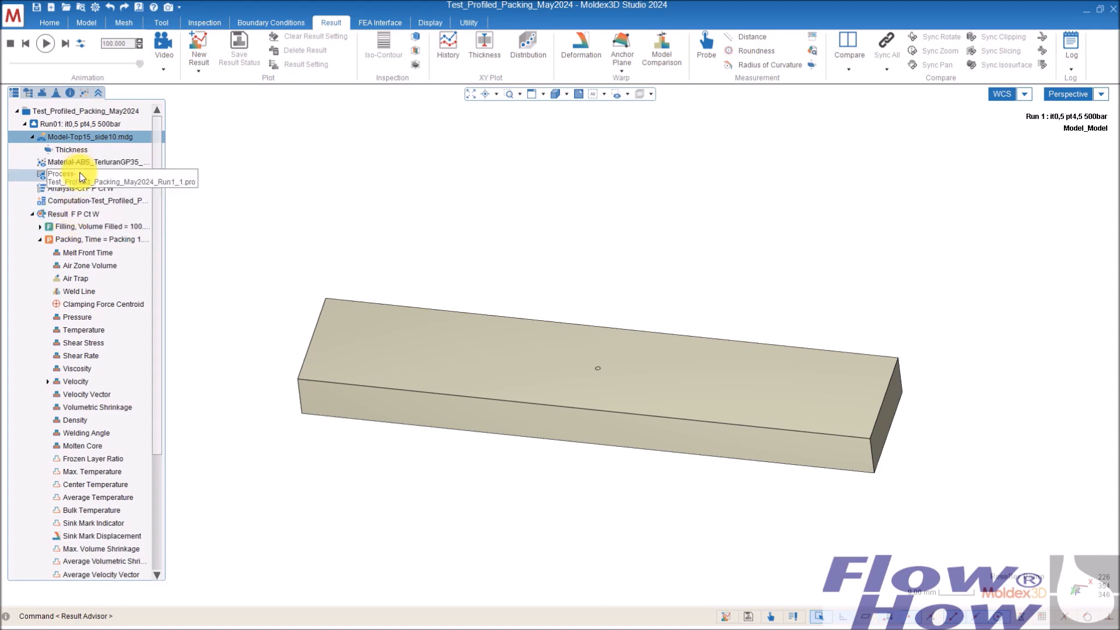
double_click(64, 177)
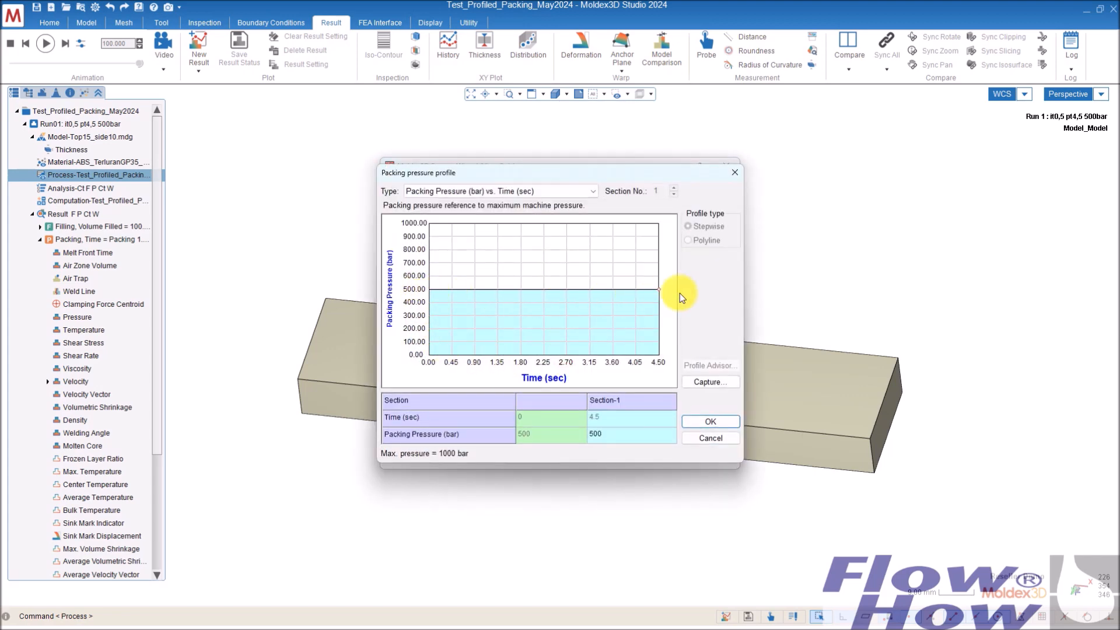
mouse_move(649, 305)
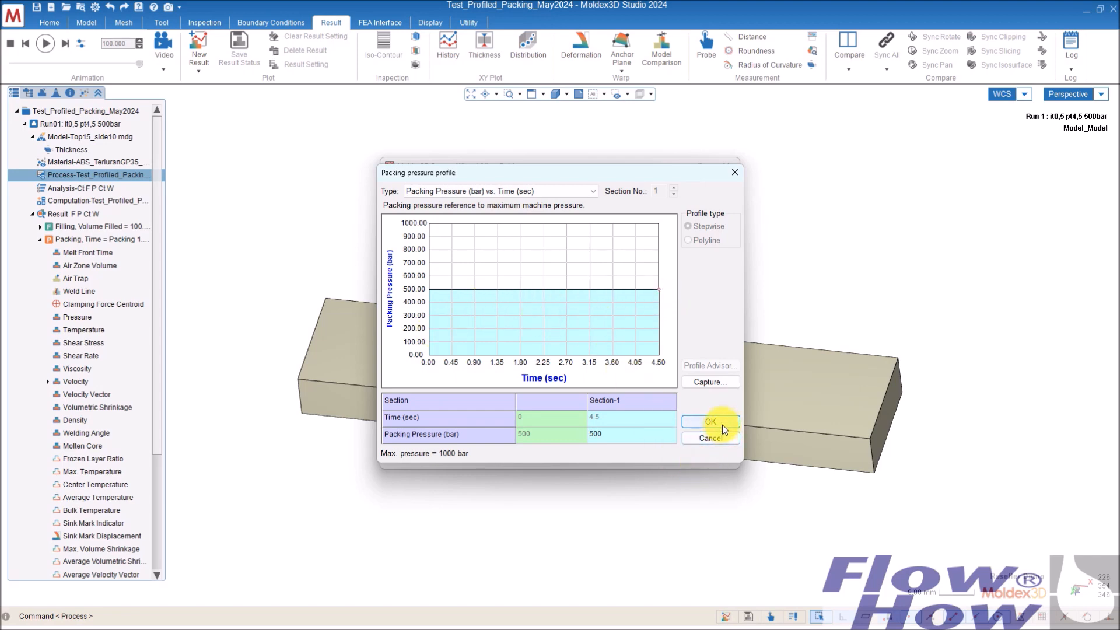
click(709, 421)
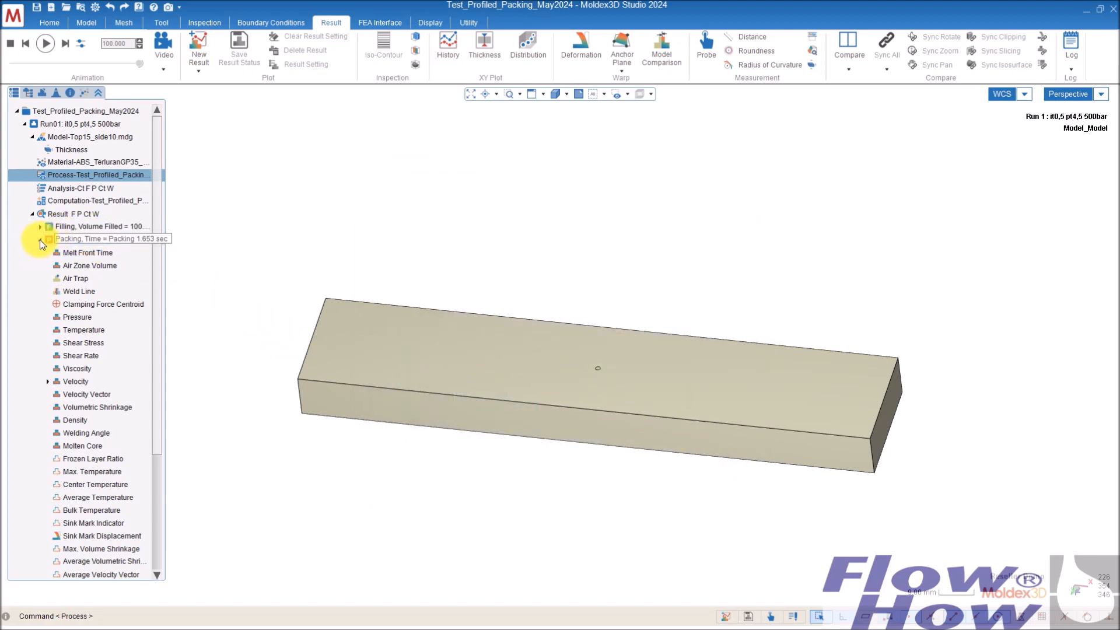
Step: Collapse the Packing results list in the project tree
click(96, 291)
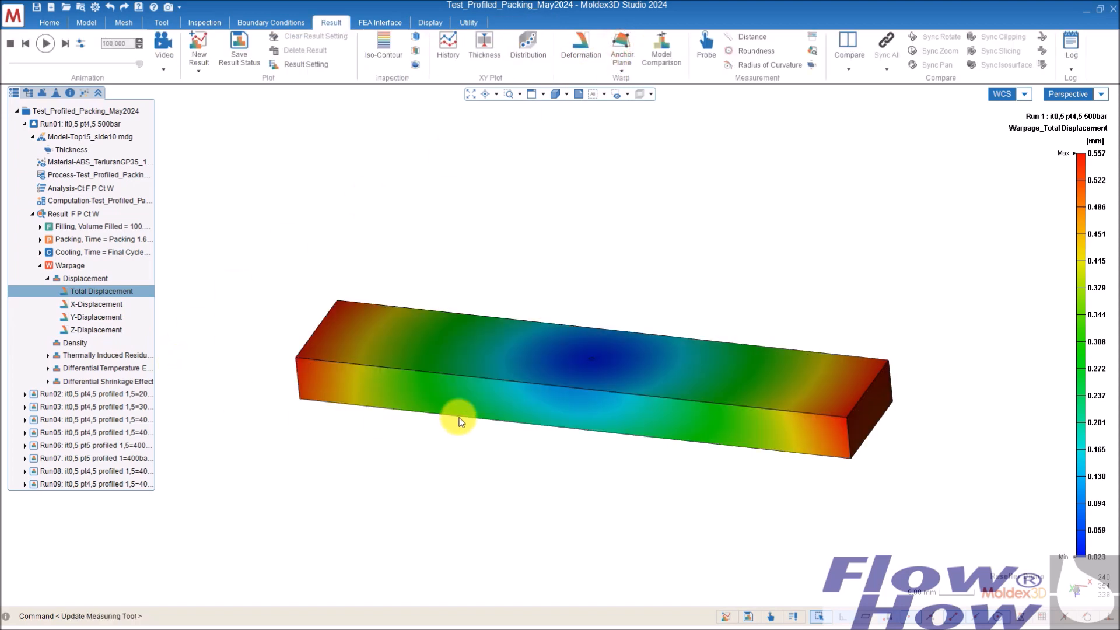
mouse_move(281, 334)
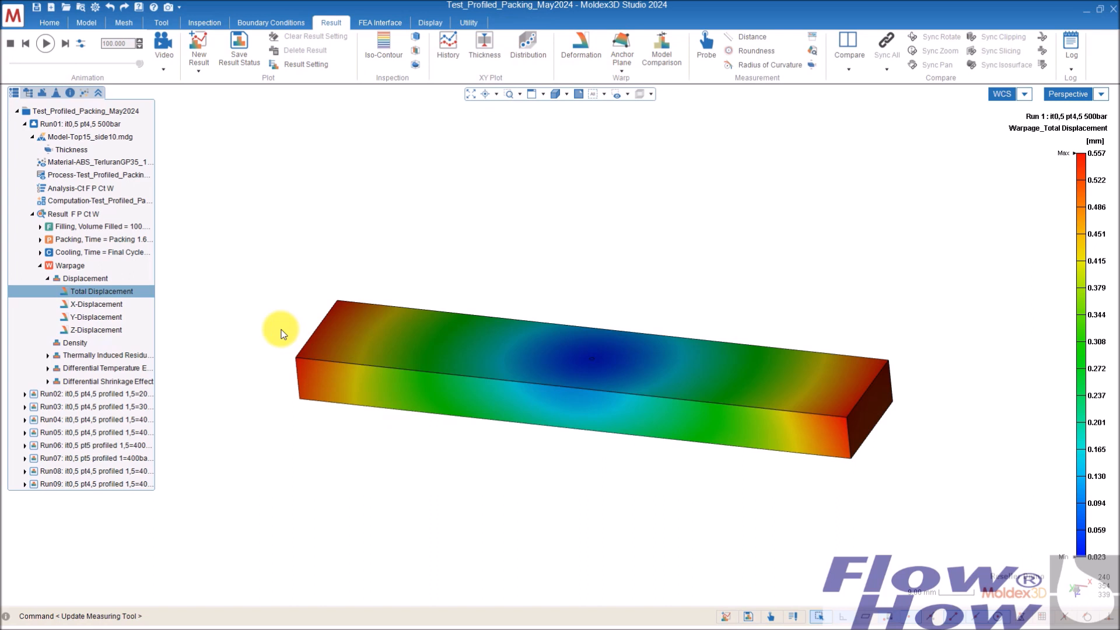
mouse_move(530, 387)
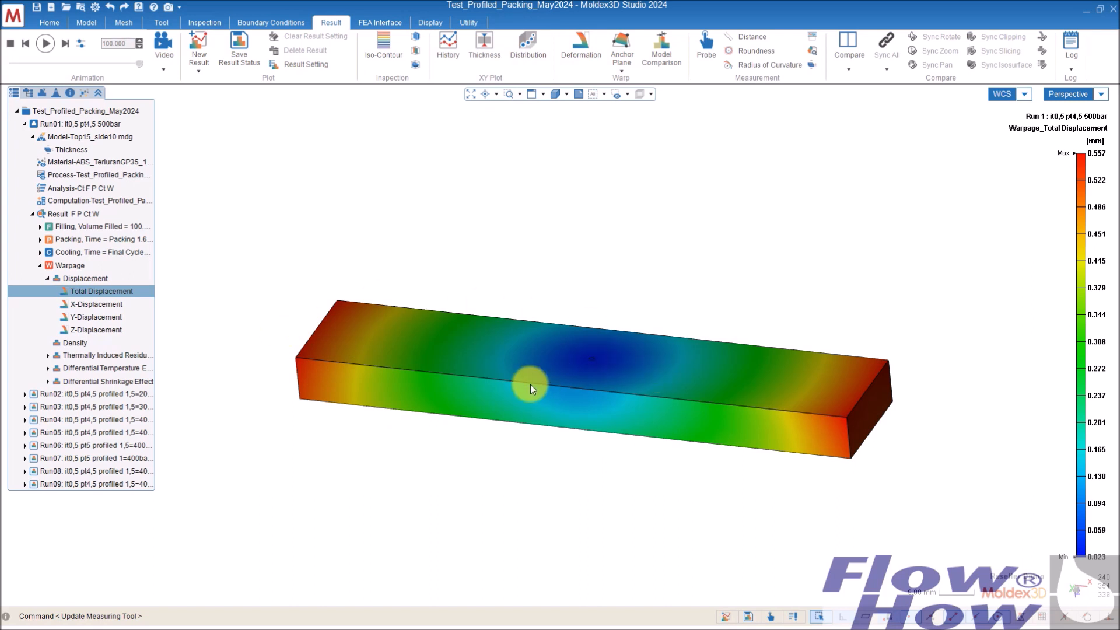
mouse_move(493, 395)
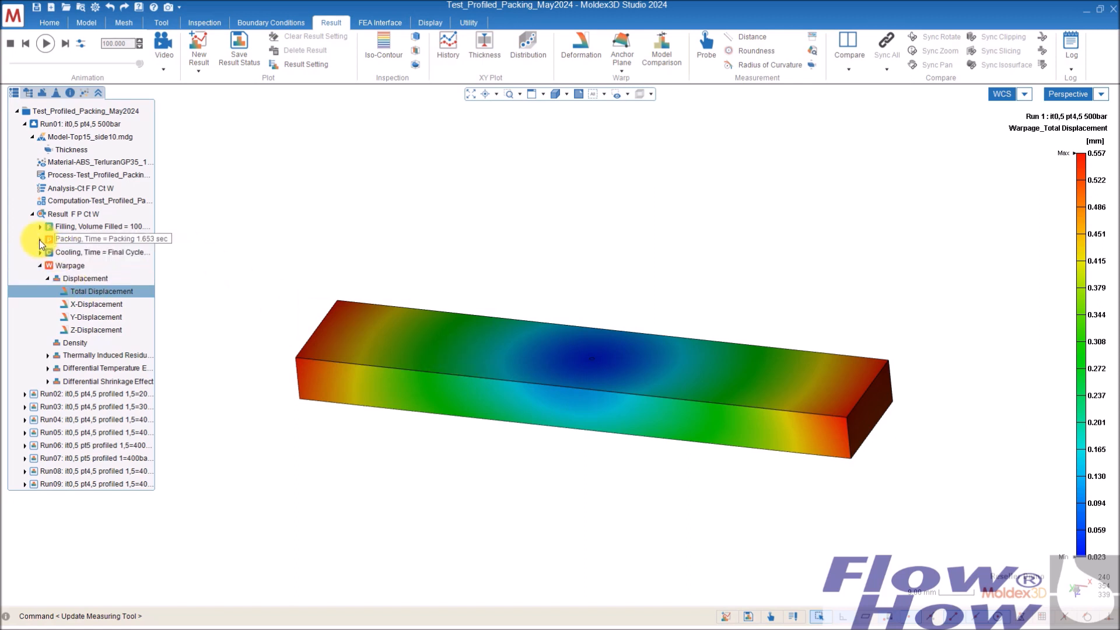
Step: Show Run01's volumetric shrinkage at Packing 4.500 sec (EOP), peaking near 1.985%
click(40, 239)
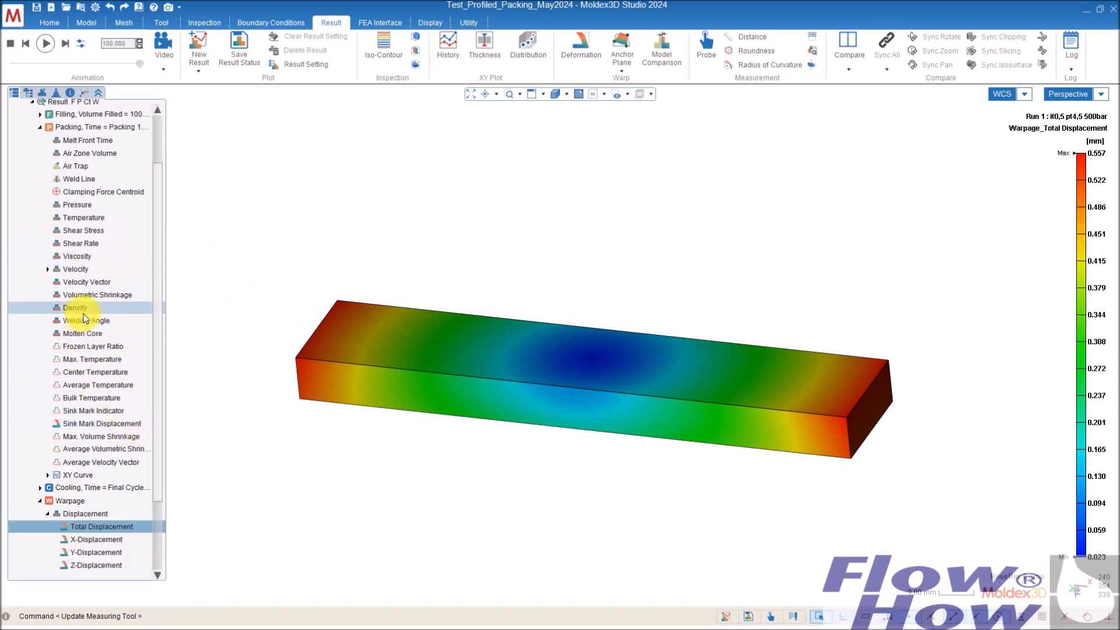
click(97, 294)
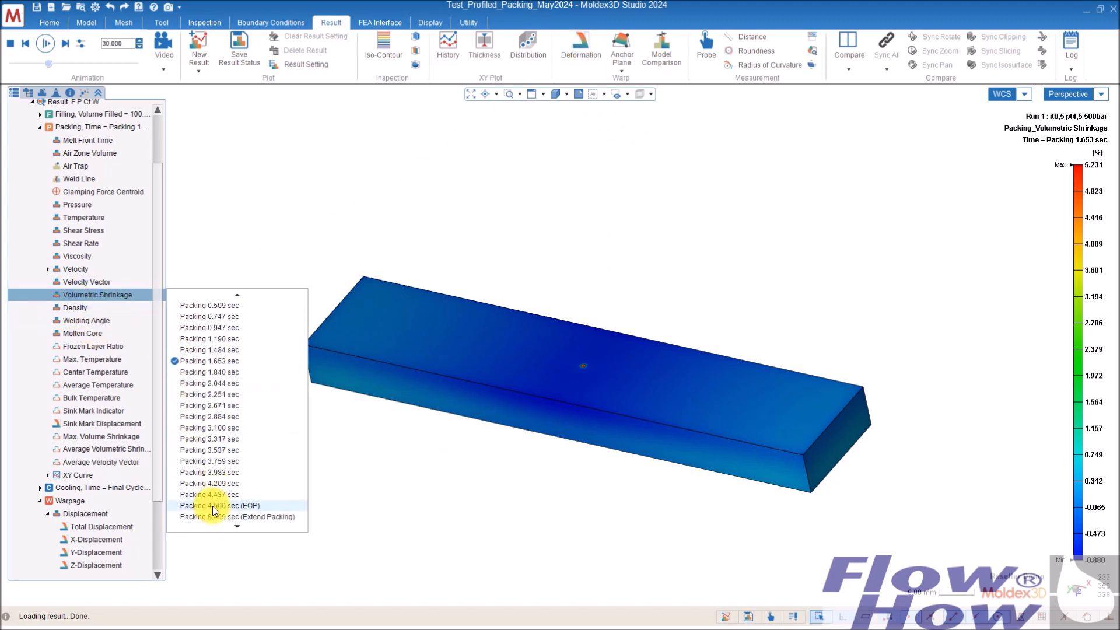
click(218, 505)
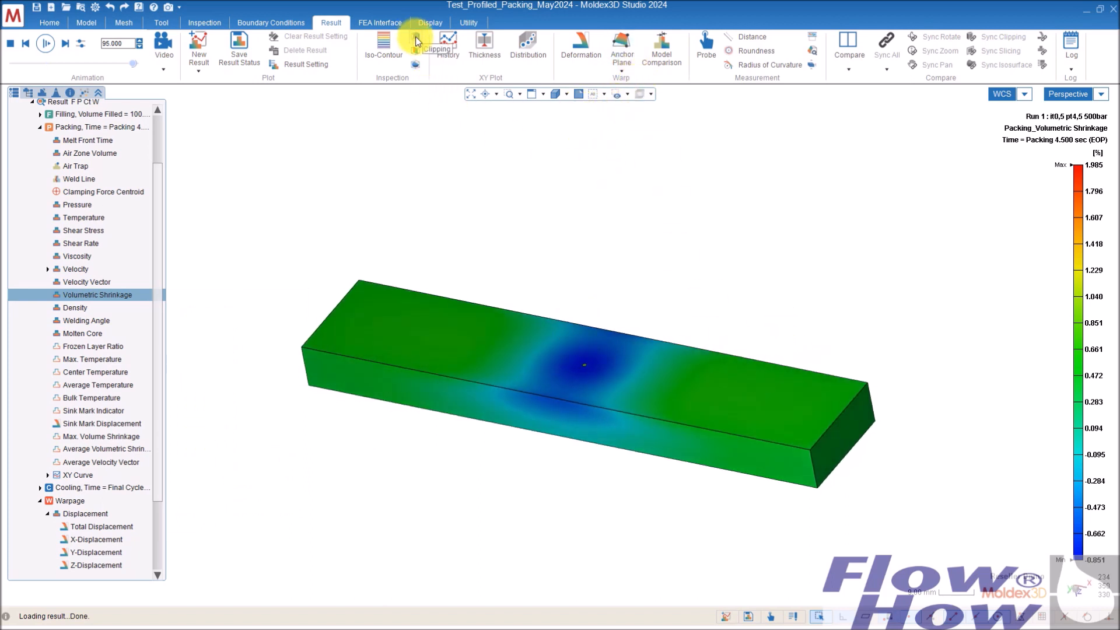
Step: Section the bar to inspect end-of-packing shrinkage along the top wall, then exit clipping
click(437, 41)
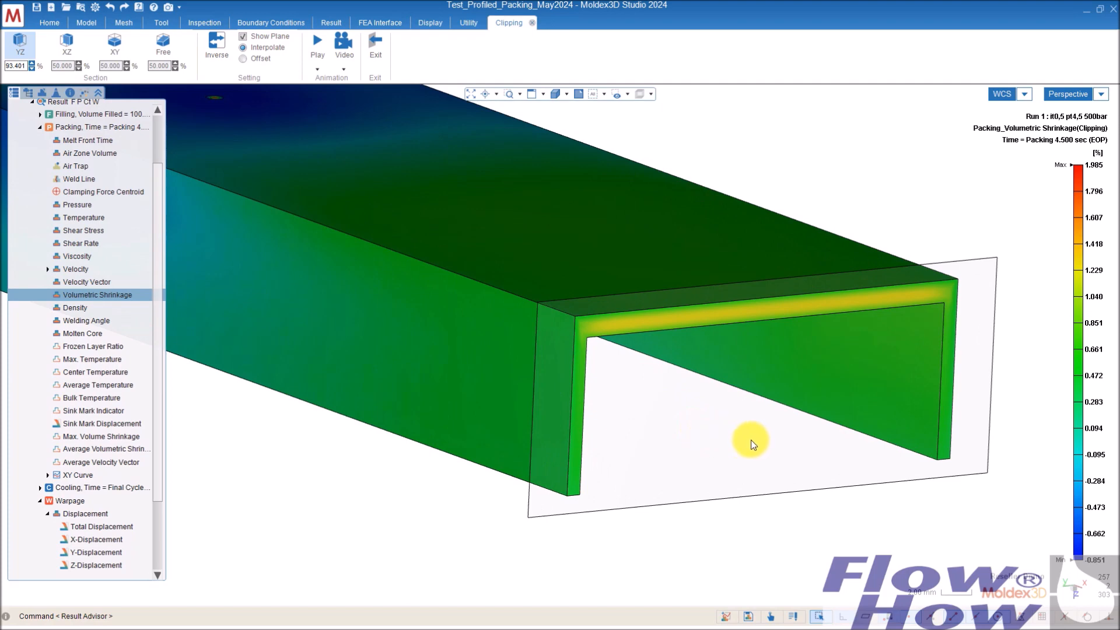
drag(750, 440, 814, 378)
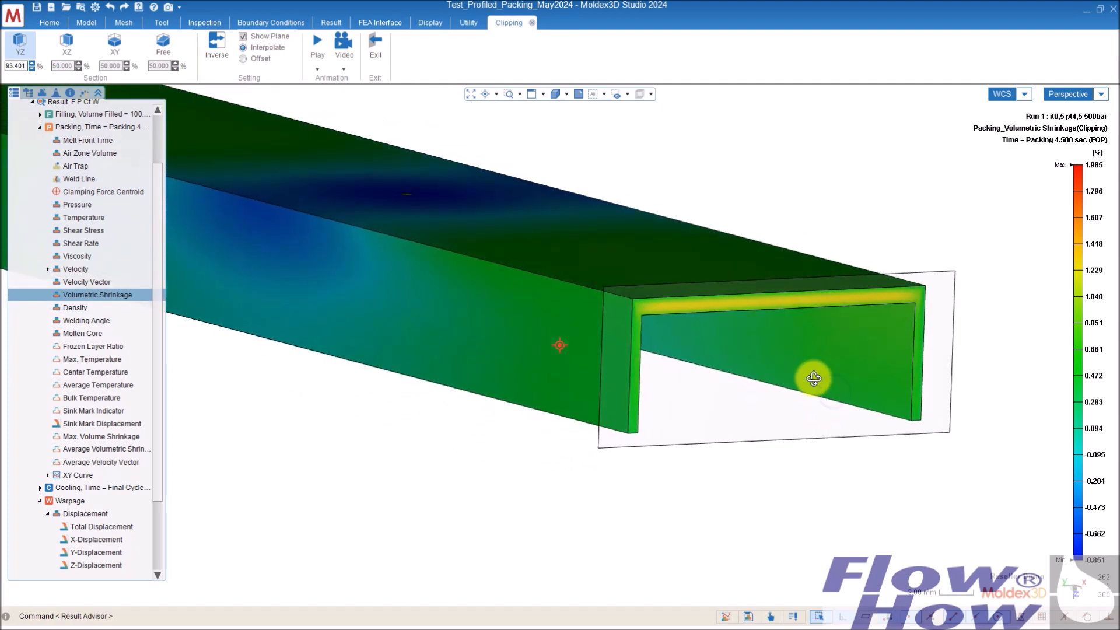
mouse_move(921, 300)
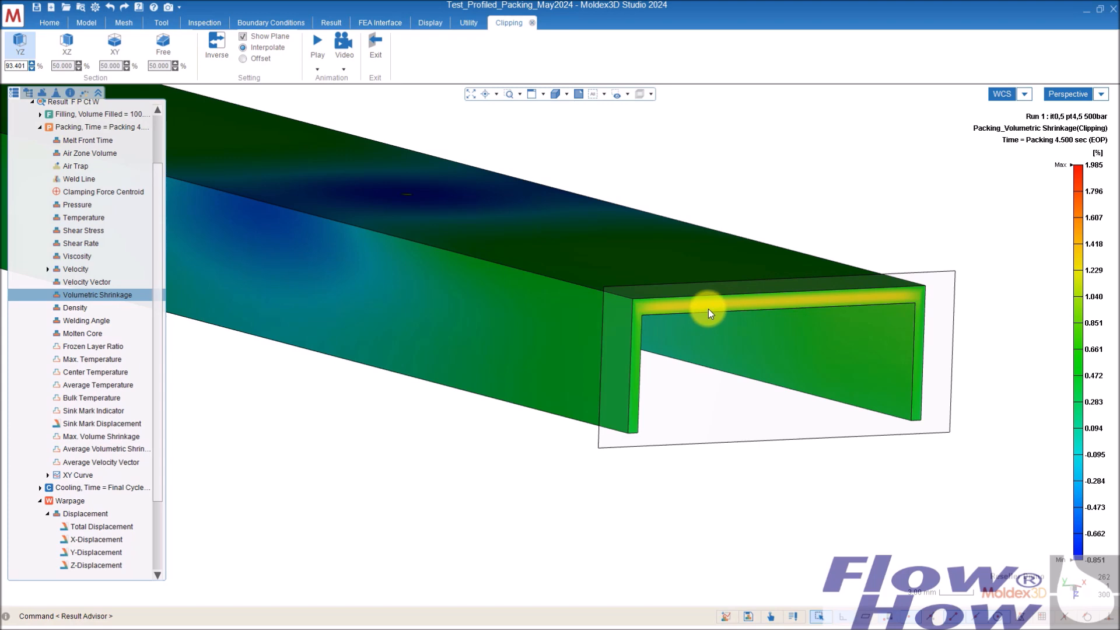
drag(710, 313, 725, 293)
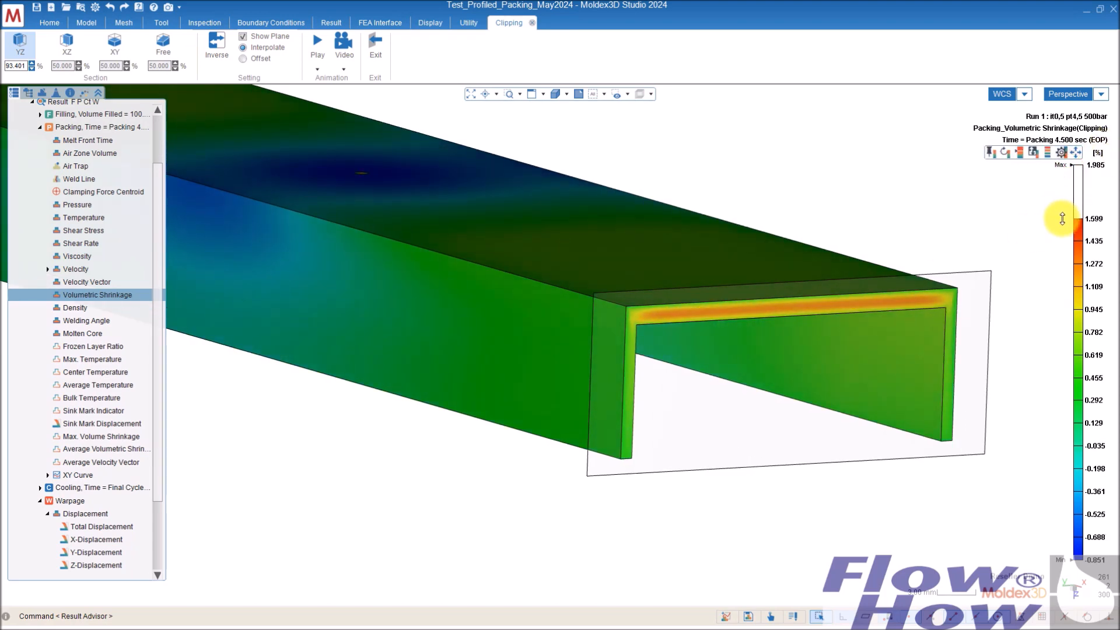
mouse_move(783, 319)
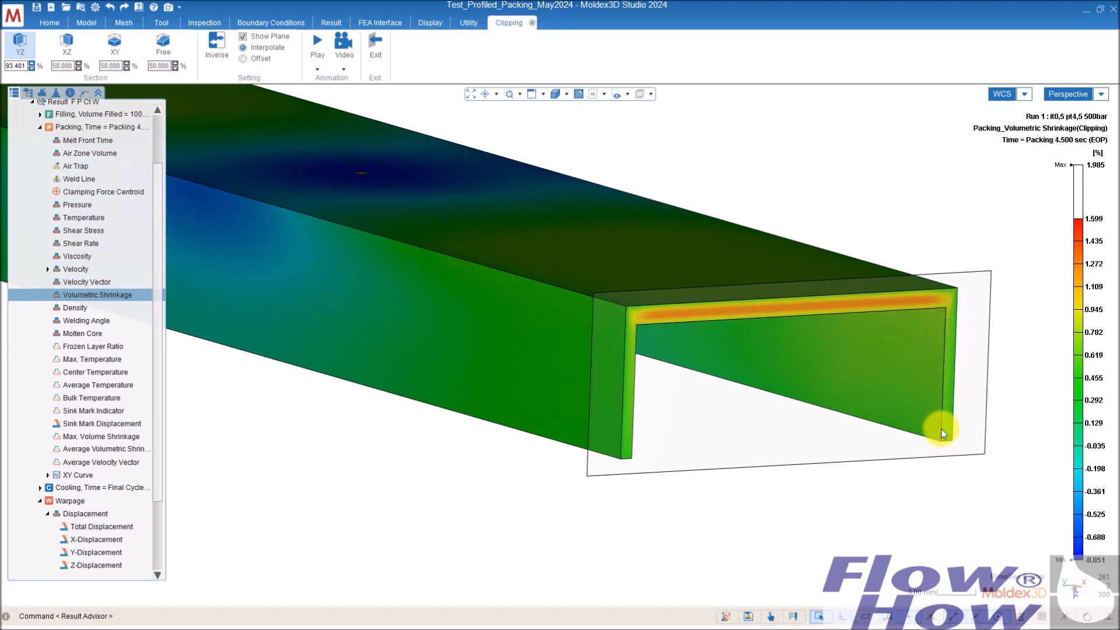
drag(943, 434, 646, 302)
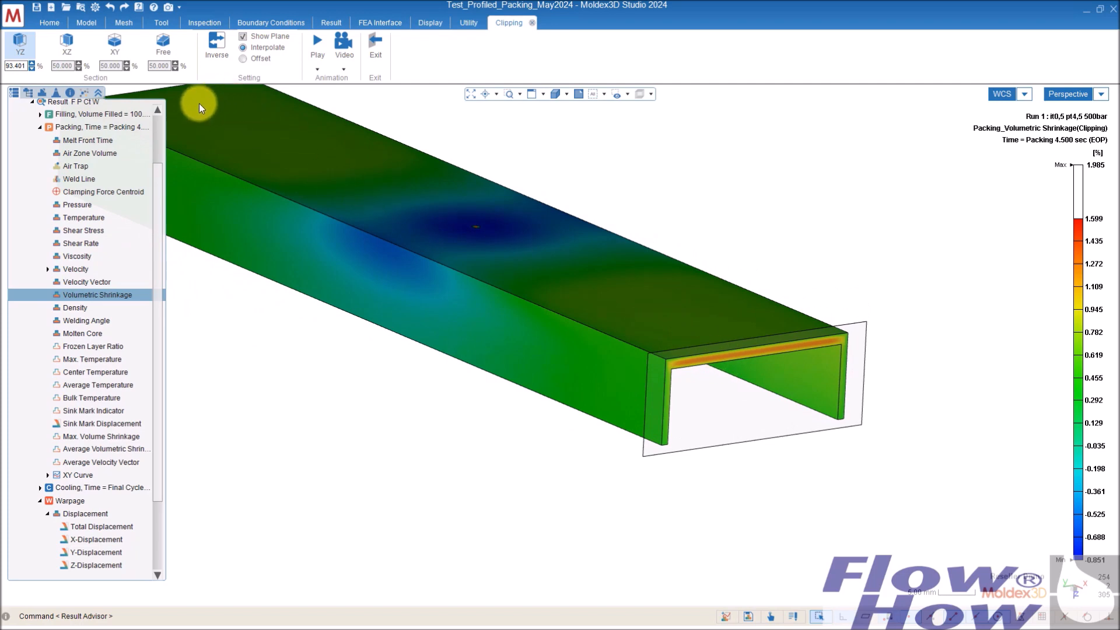
mouse_move(775, 361)
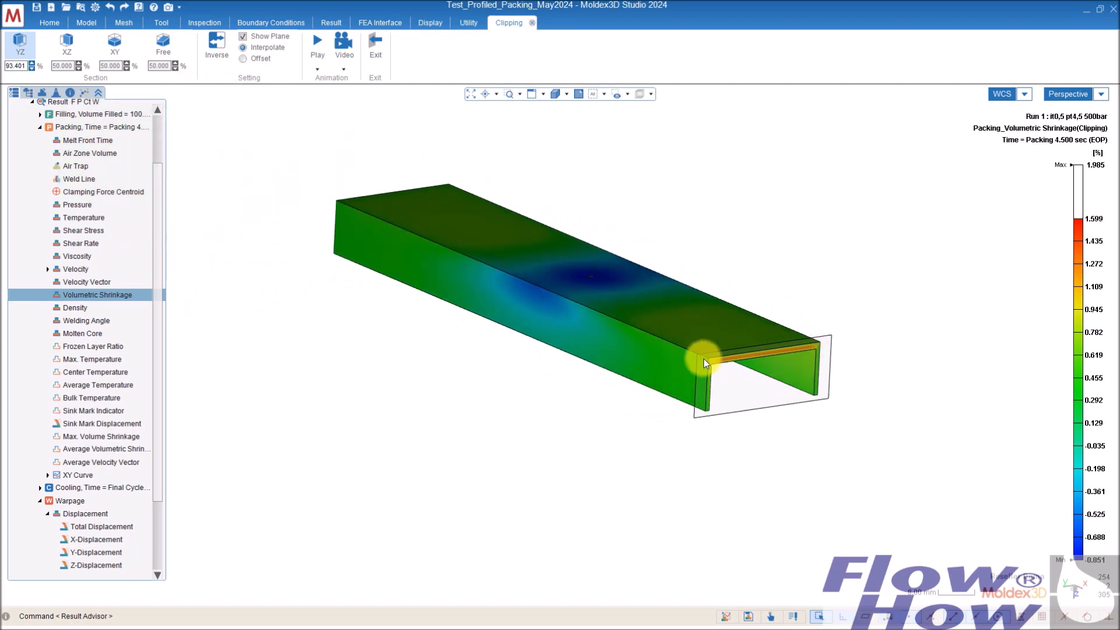
mouse_move(711, 409)
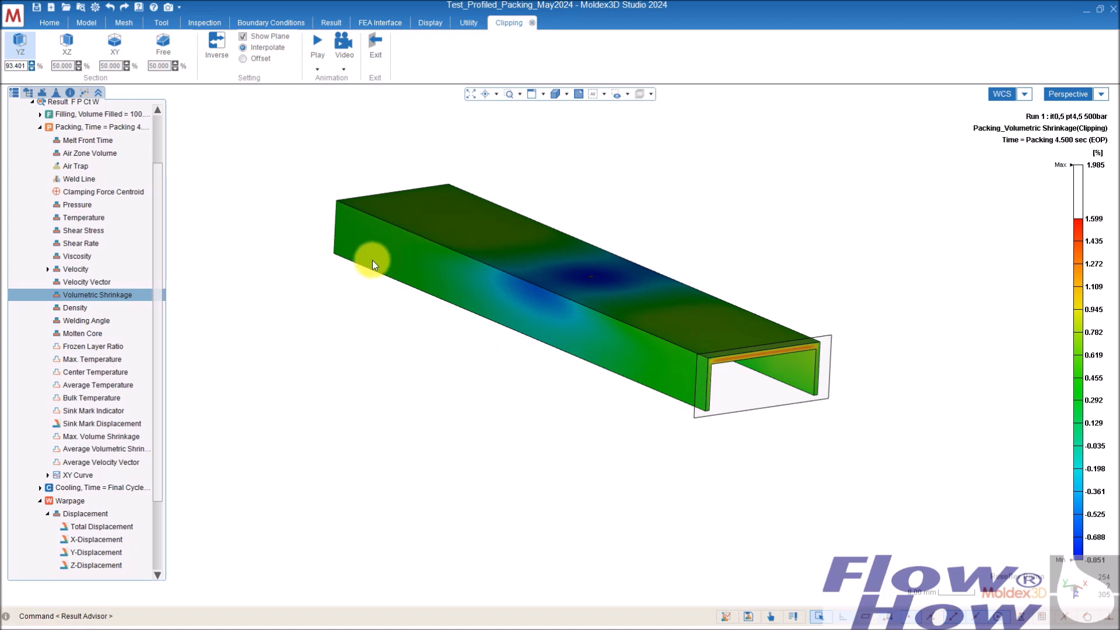
mouse_move(690, 404)
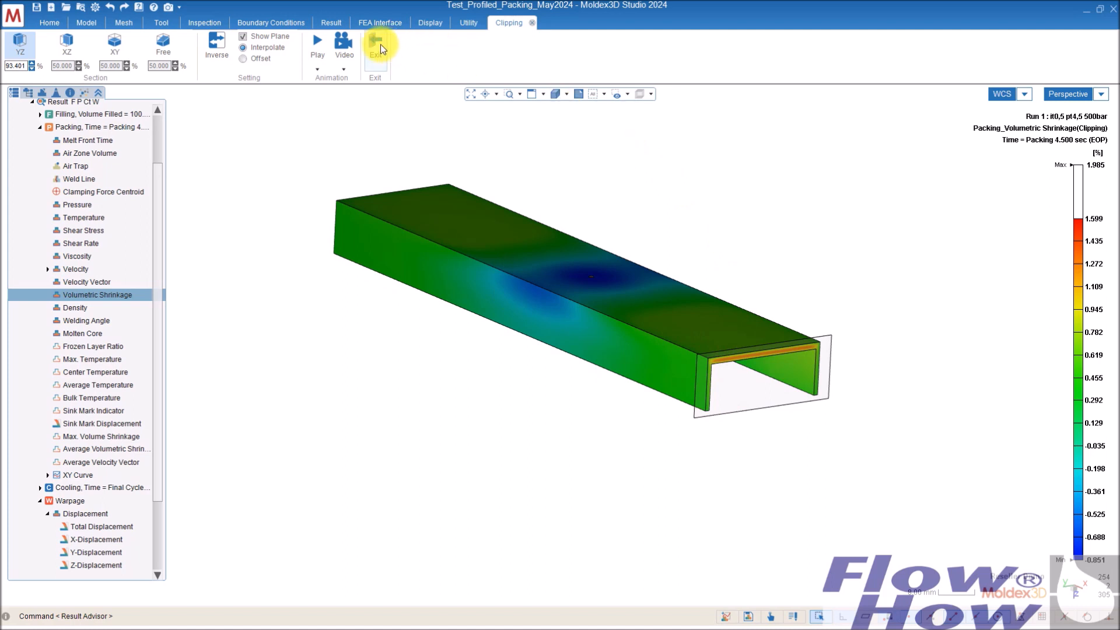
click(374, 47)
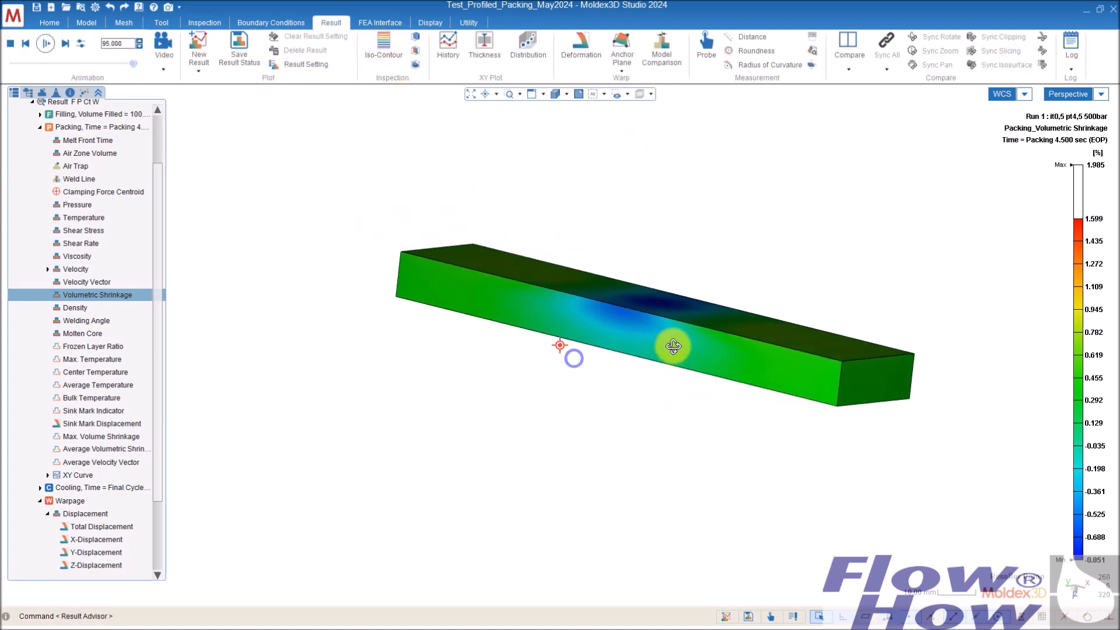
Step: Show Run01's molten core at packing 2.251 s, then at 1.190 s
drag(671, 346, 660, 339)
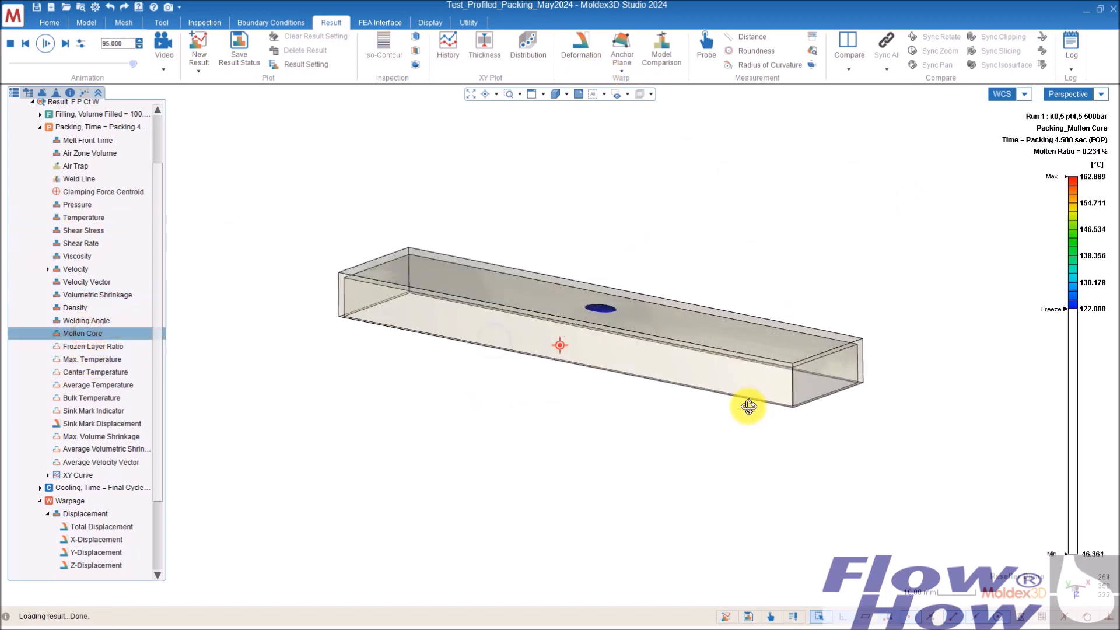
drag(748, 406, 751, 410)
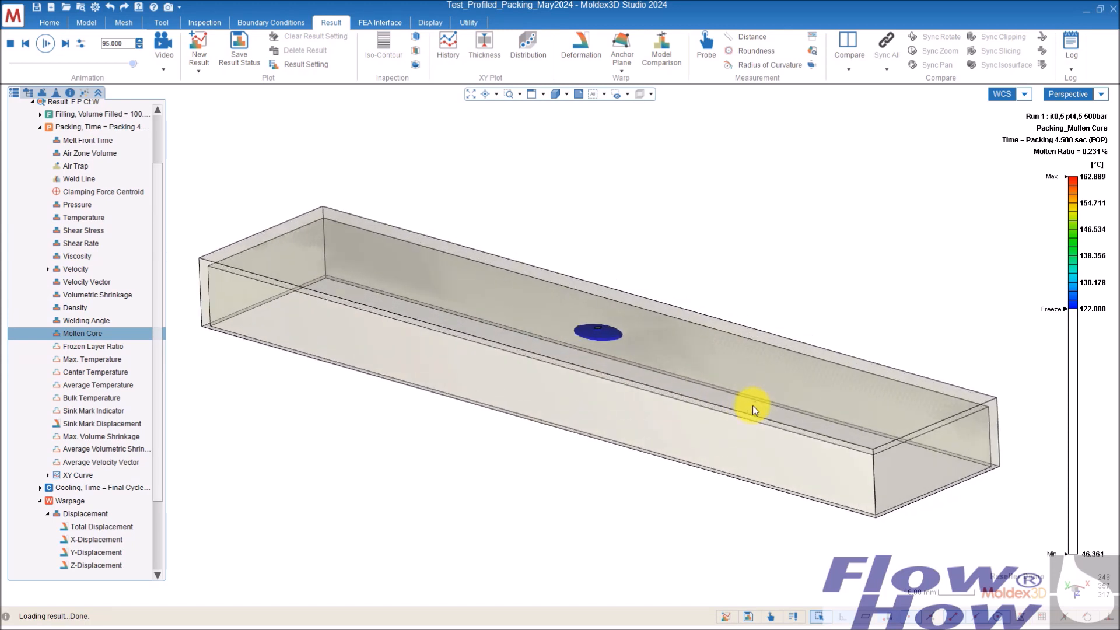
drag(752, 408, 328, 338)
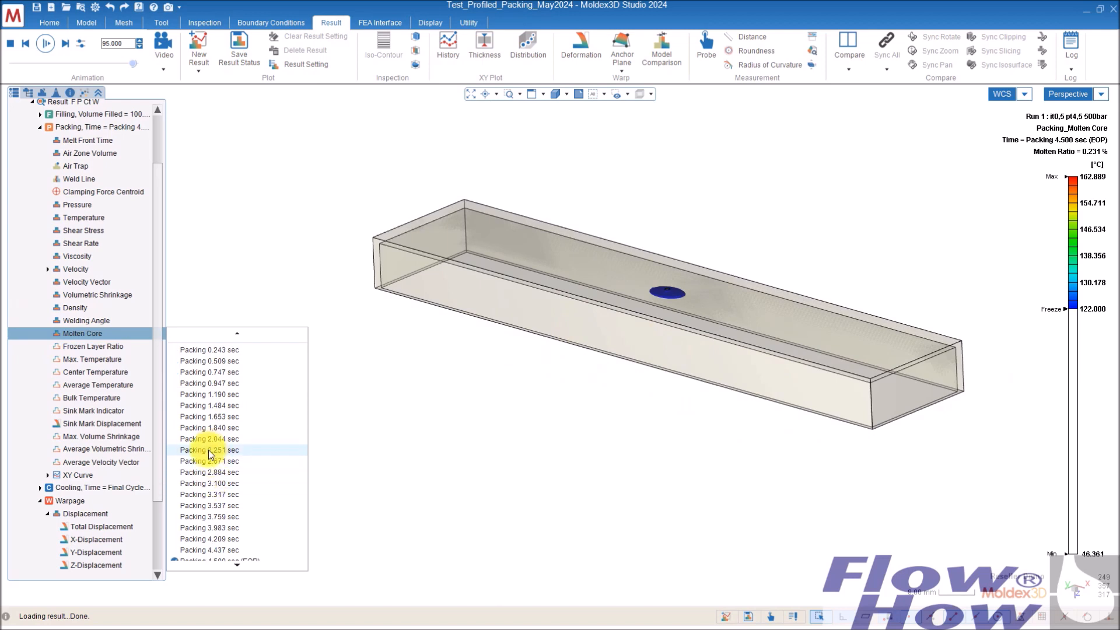
click(207, 450)
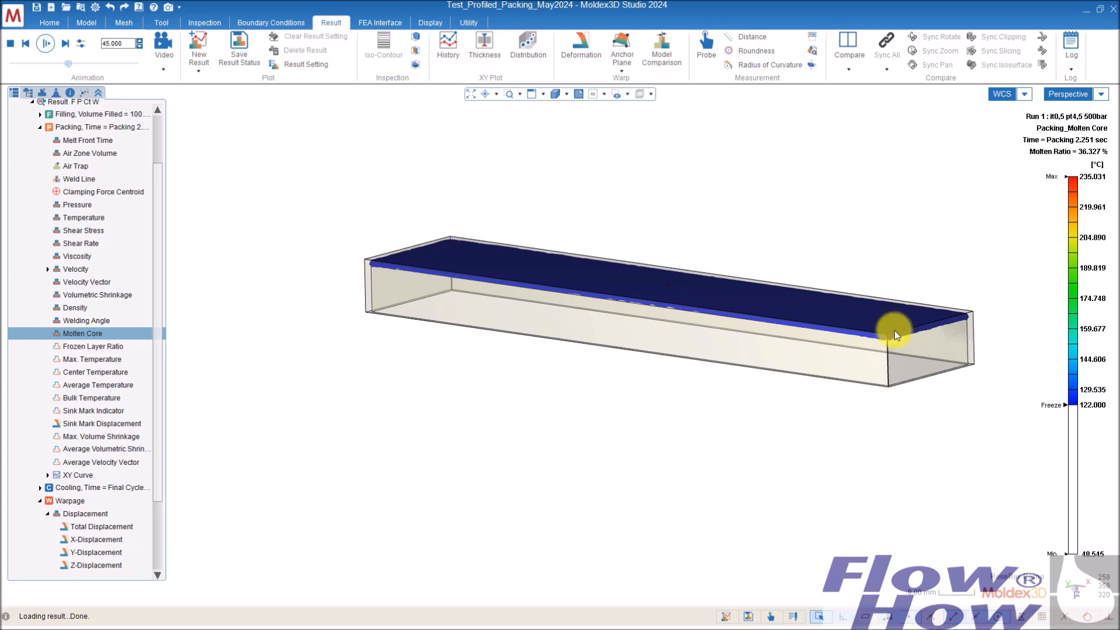
drag(897, 336, 885, 378)
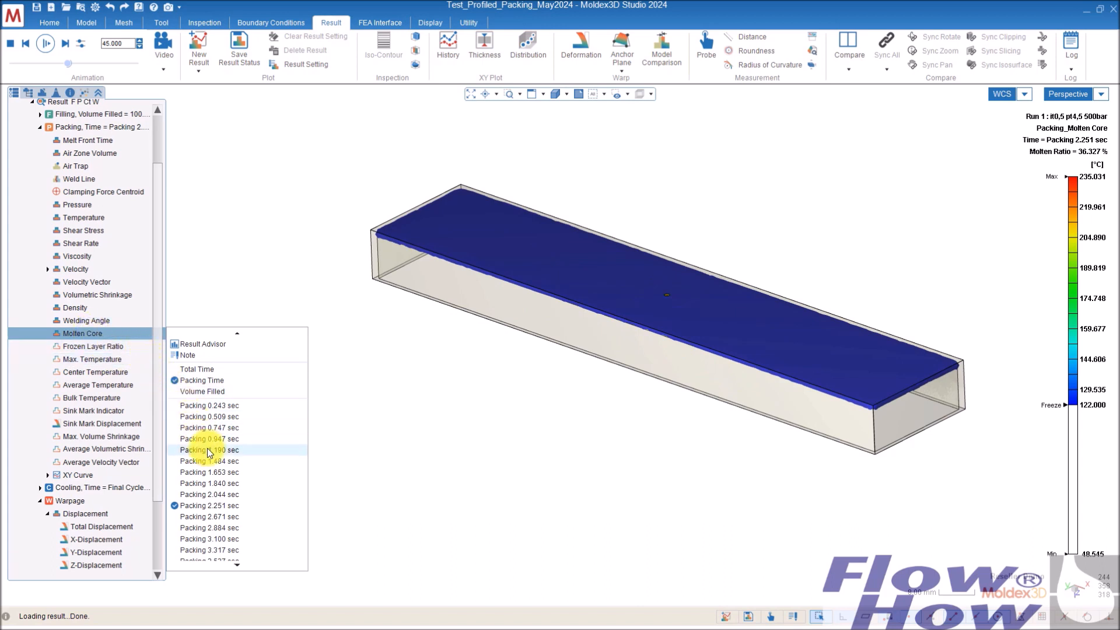
click(209, 450)
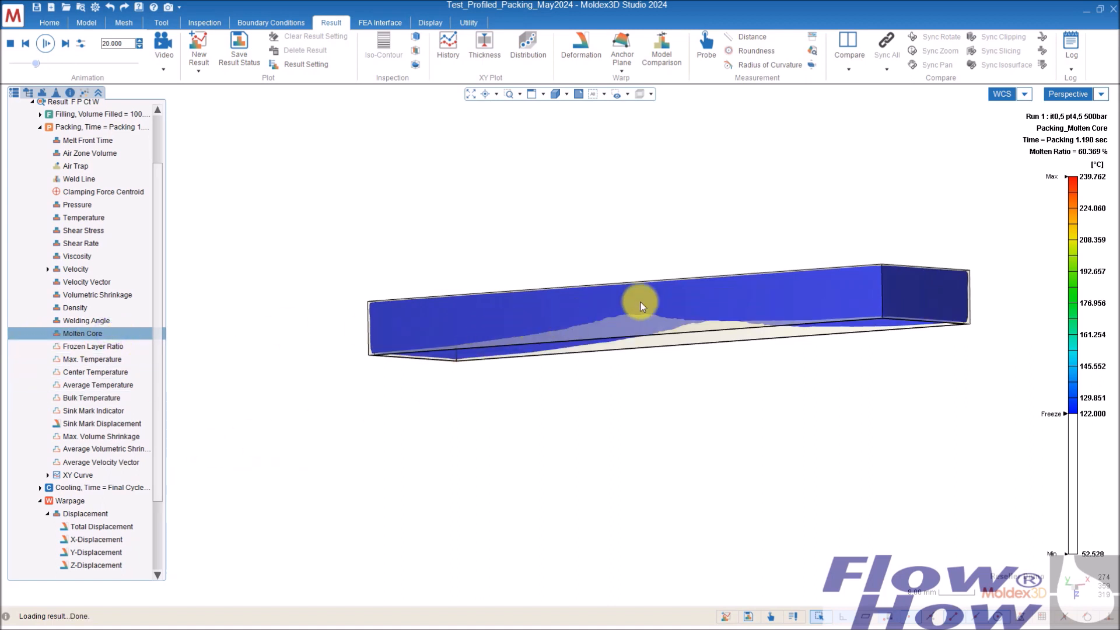
Step: Show the molten core at packing 1.484 s, about 51% molten, from side angles
drag(639, 305, 650, 376)
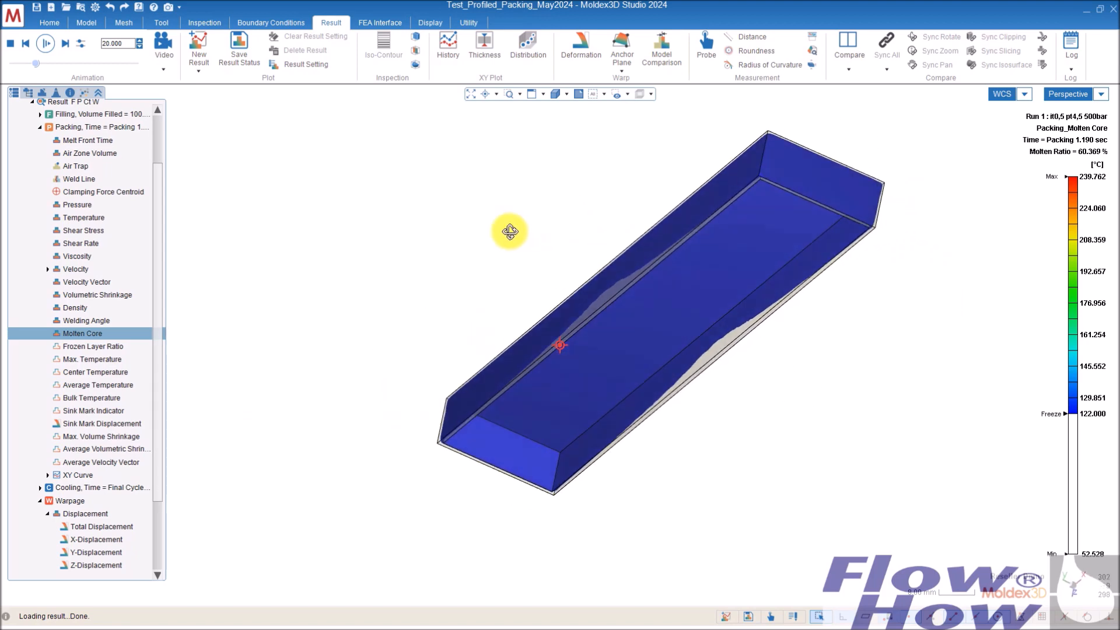
drag(509, 231, 675, 361)
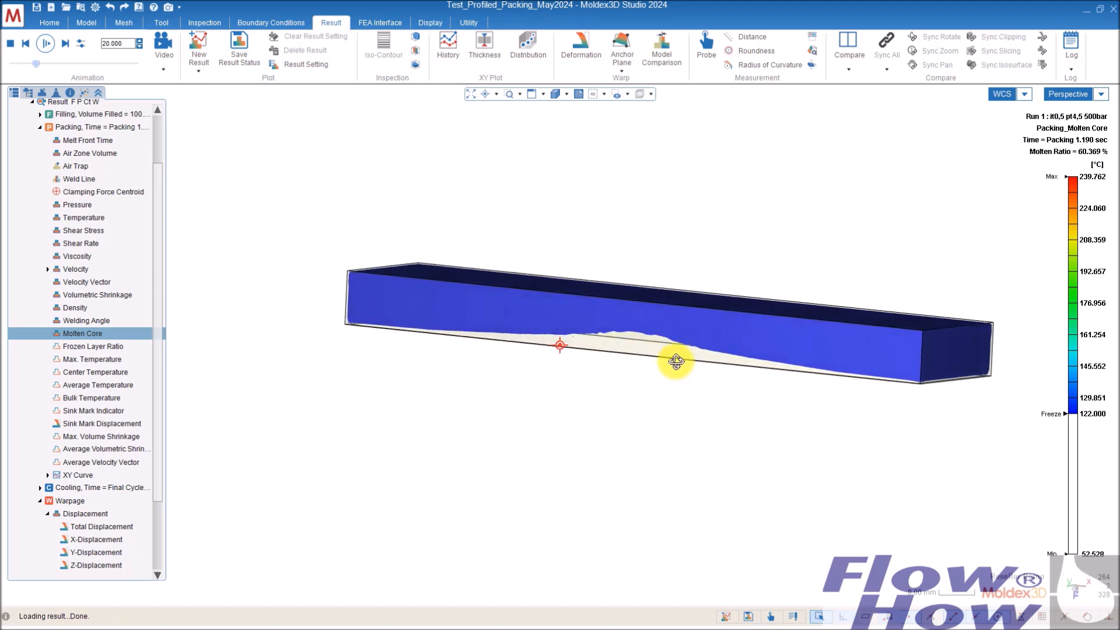
drag(675, 360, 579, 302)
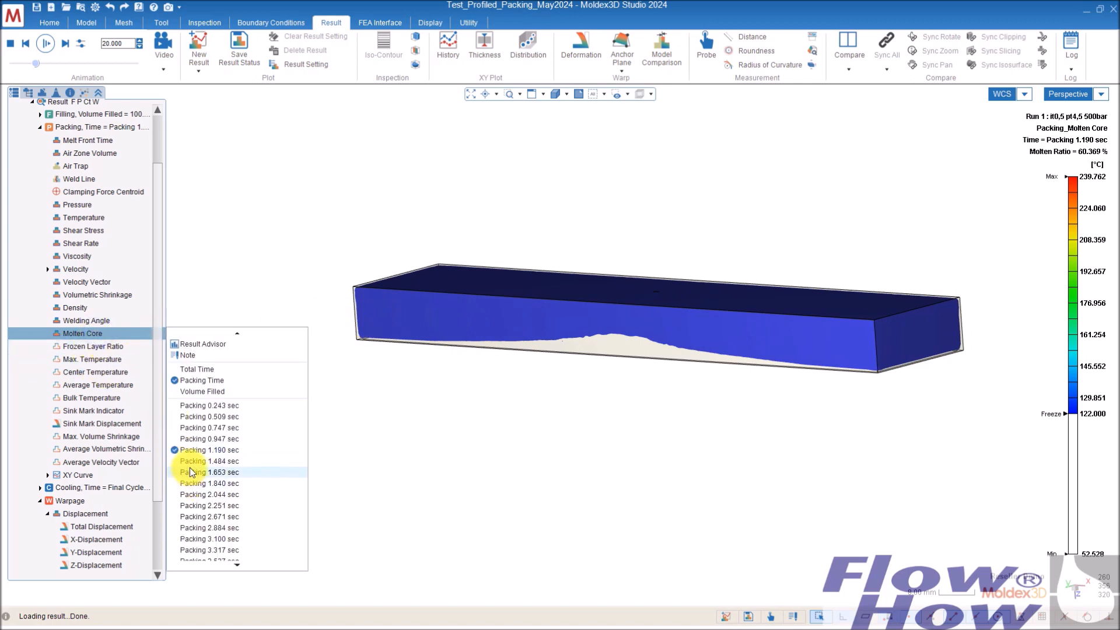
click(207, 460)
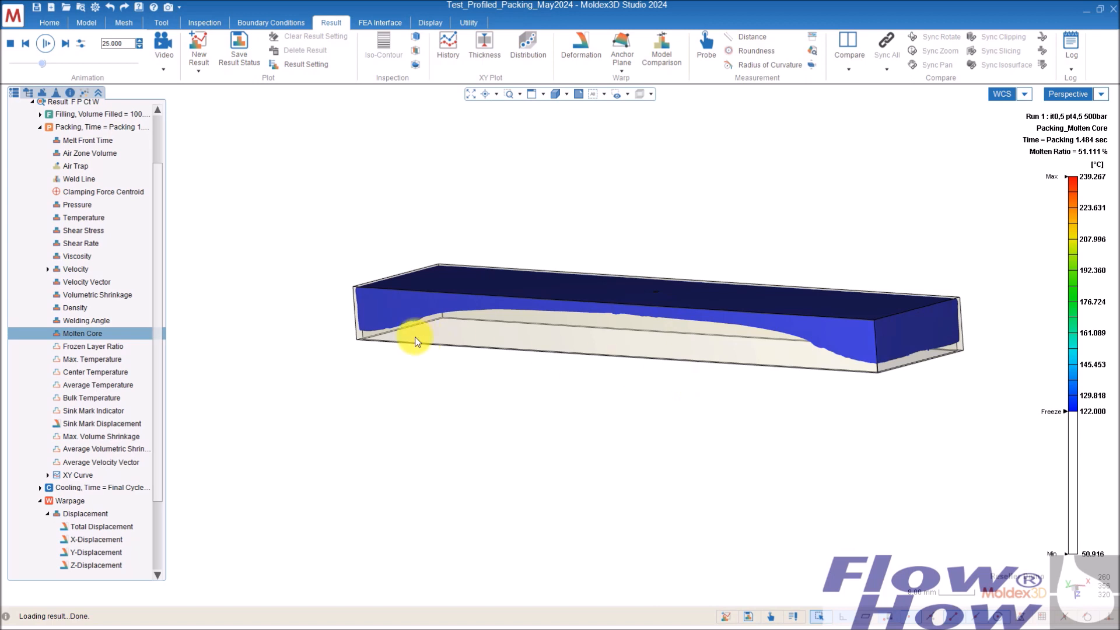
mouse_move(955, 347)
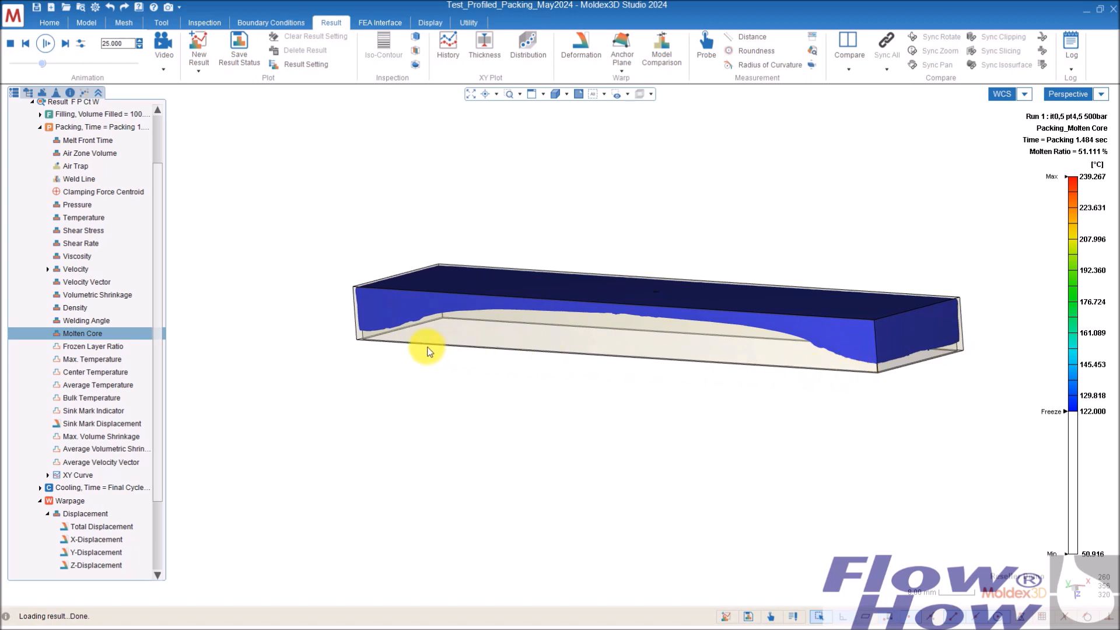
mouse_move(435, 329)
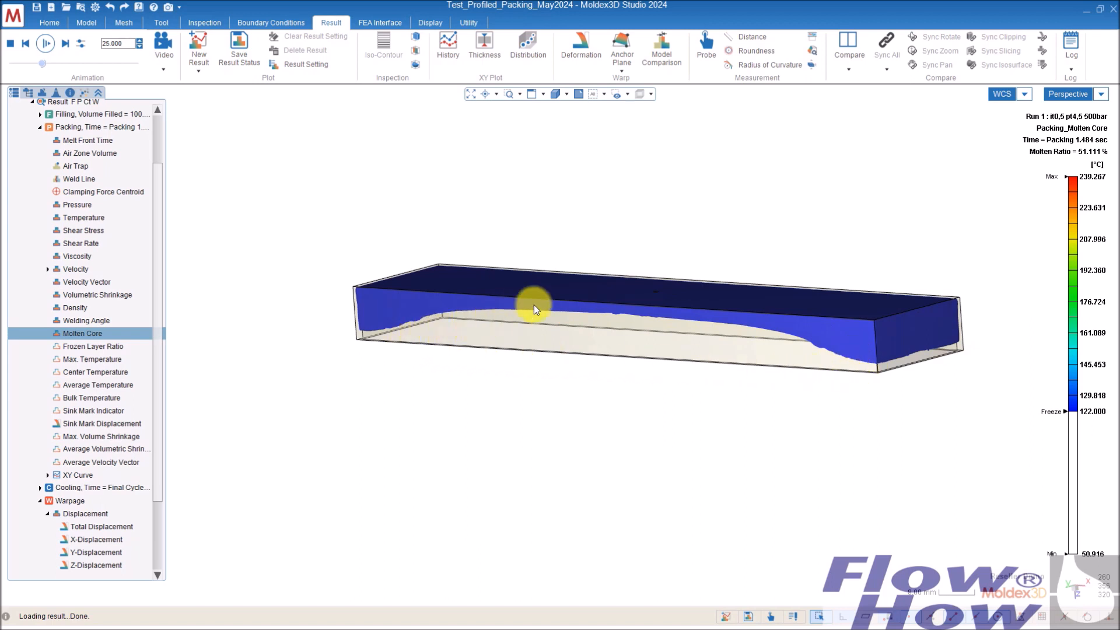
drag(532, 308, 700, 355)
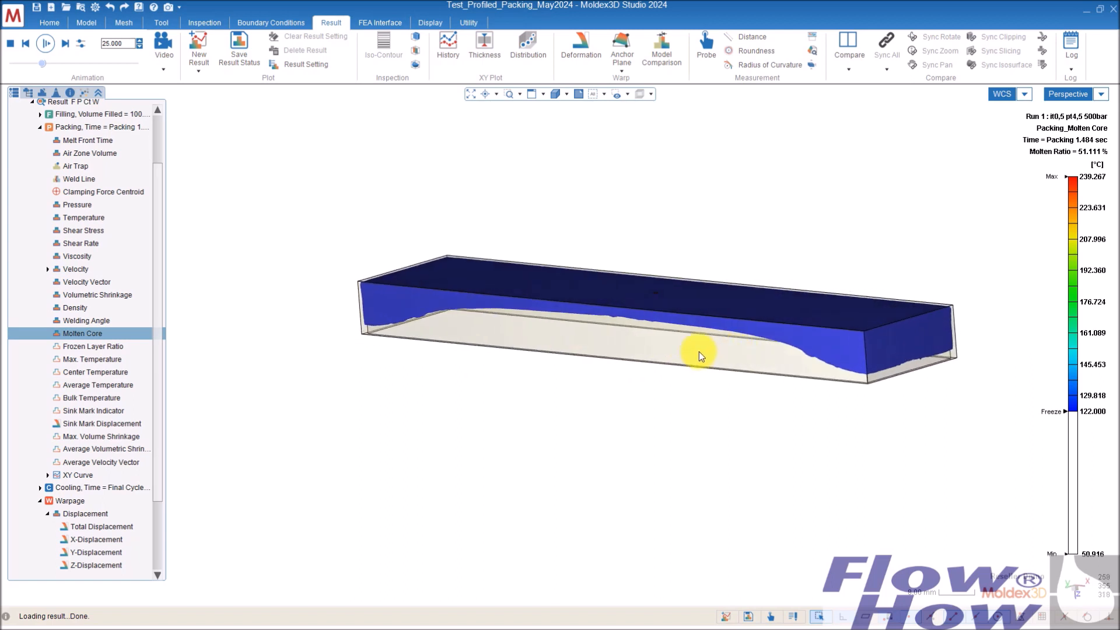
mouse_move(1063, 254)
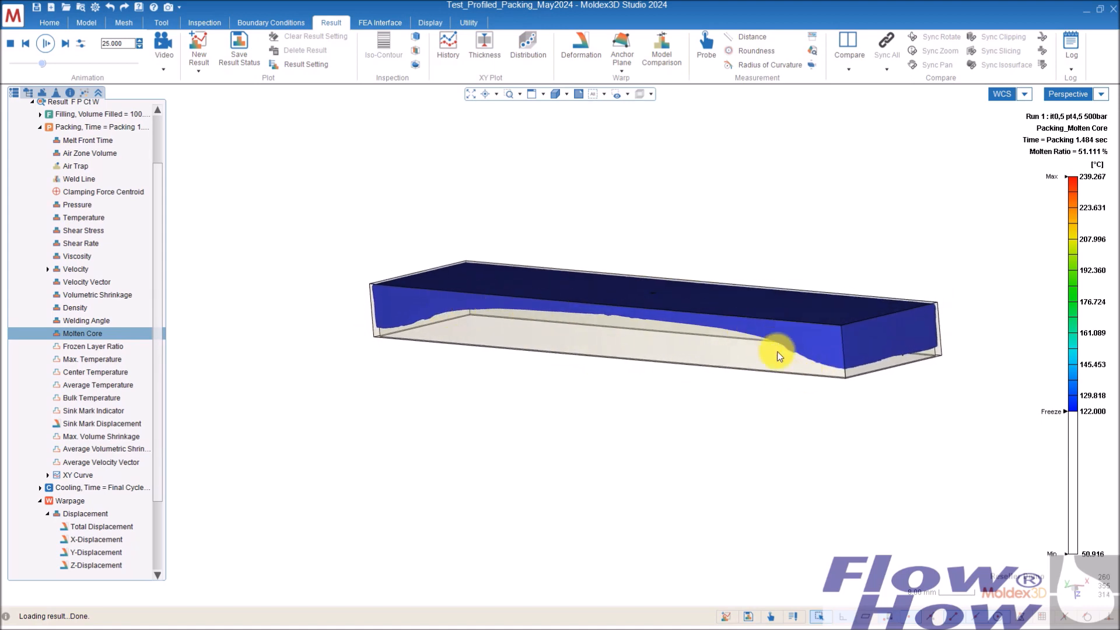
drag(777, 356, 690, 206)
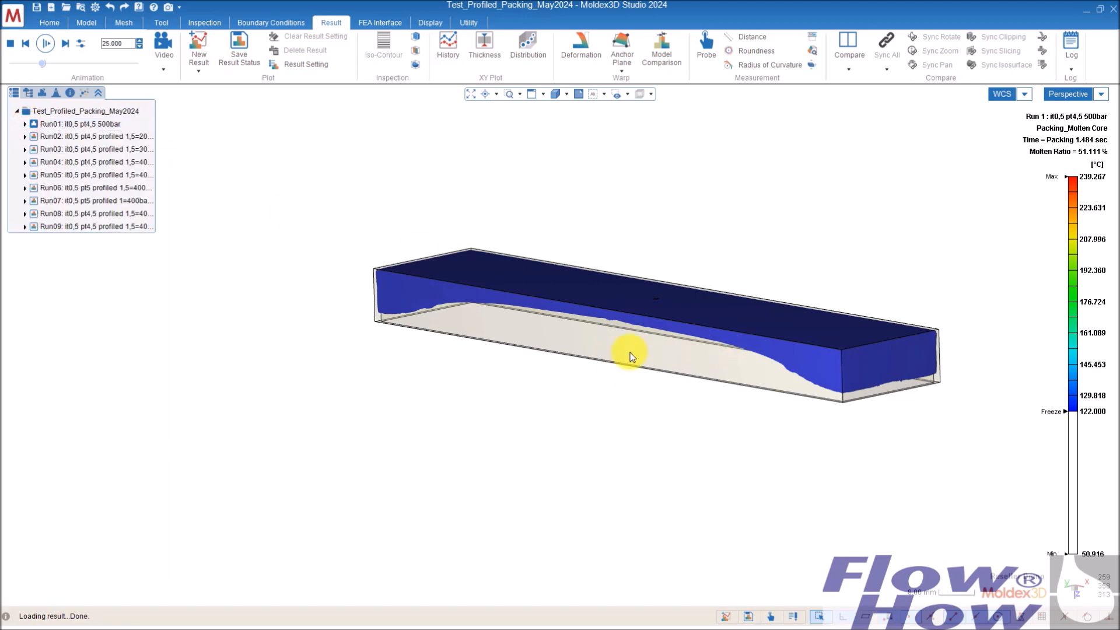
Step: Review Run03's stepped 300 then 600 bar packing pressure profile and close the wizard
click(78, 147)
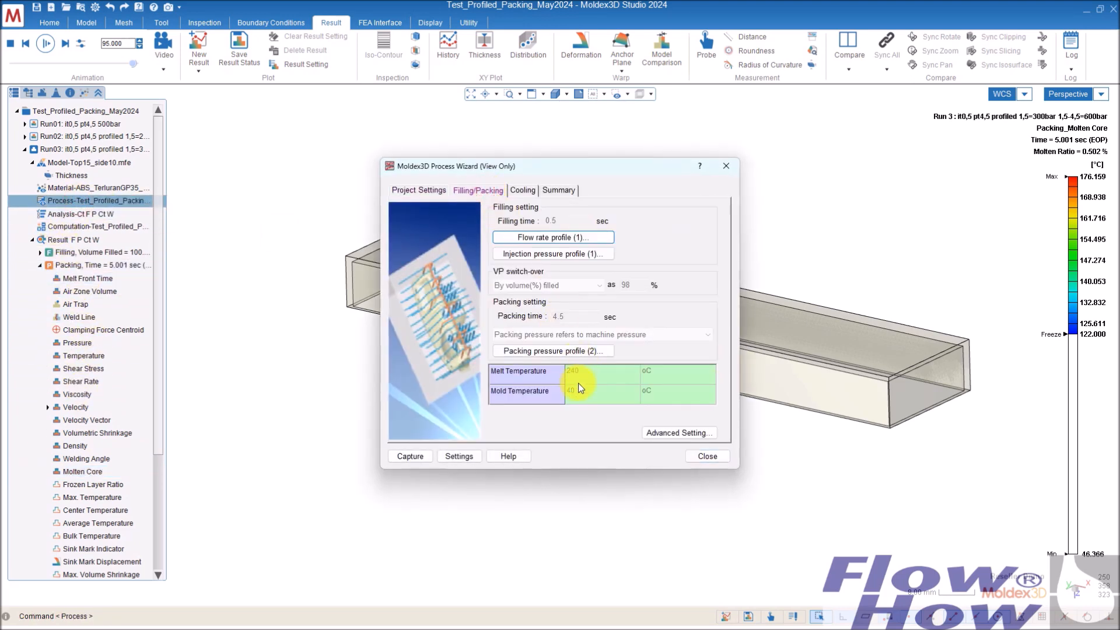
click(551, 350)
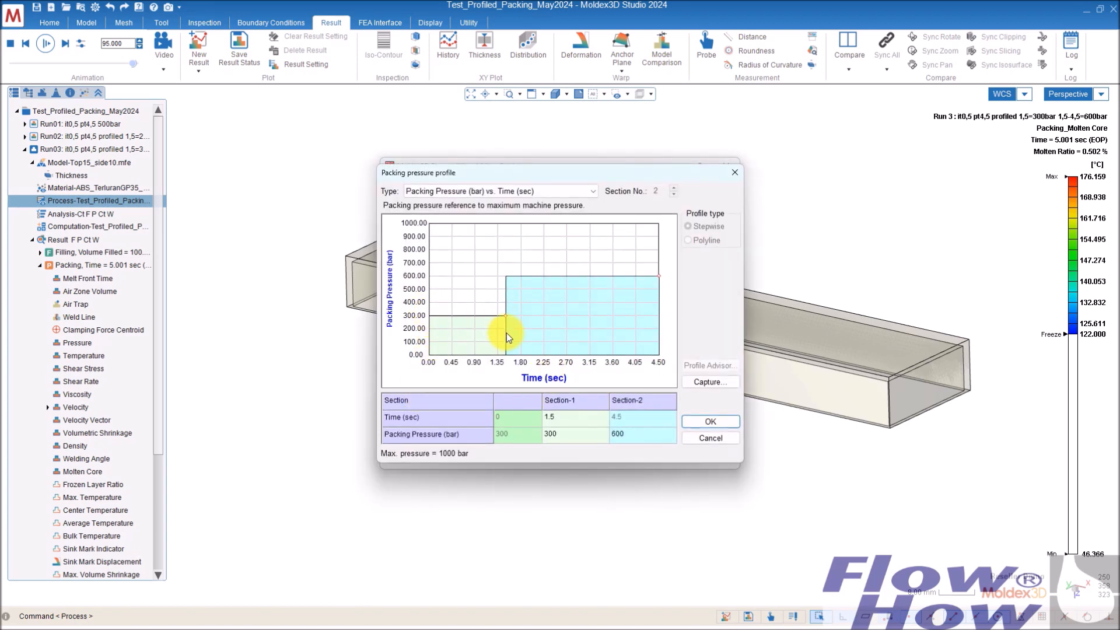
mouse_move(513, 321)
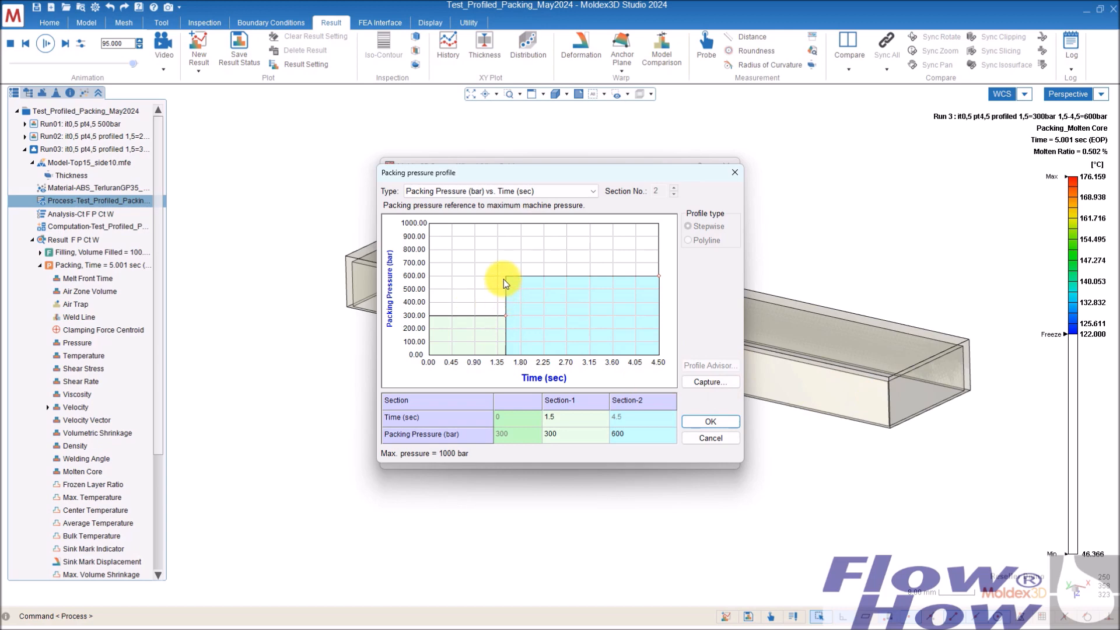
mouse_move(675, 280)
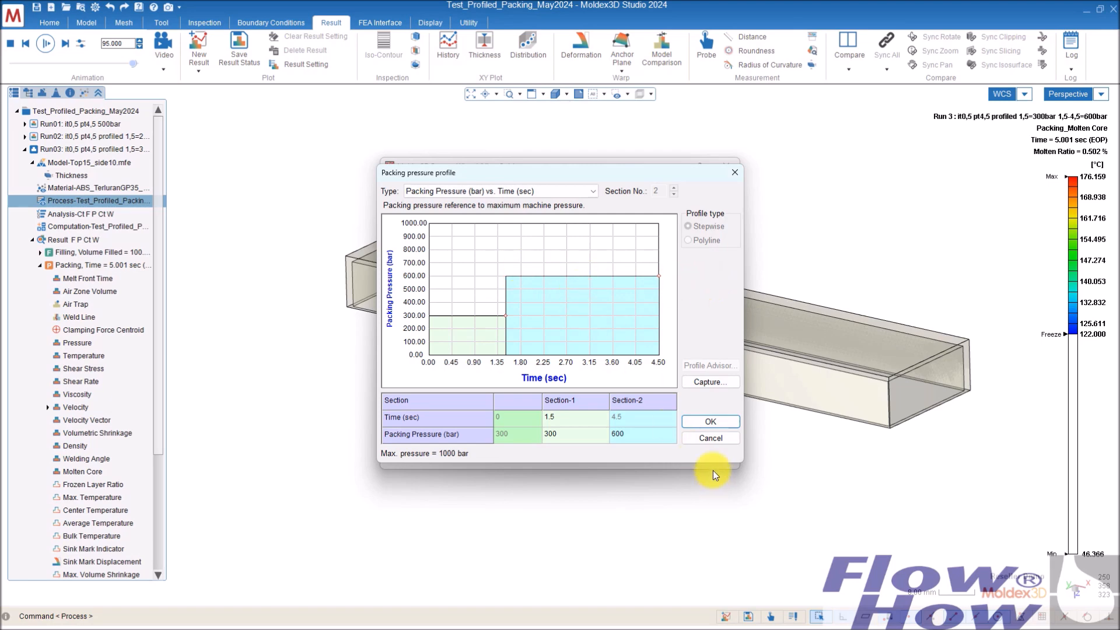
click(710, 421)
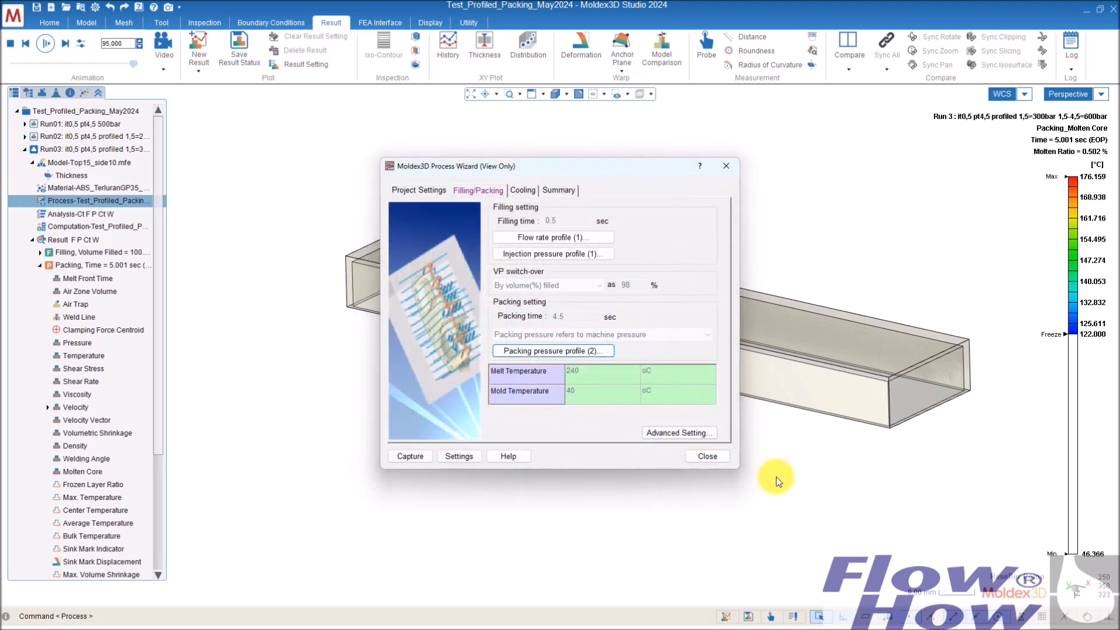
click(706, 455)
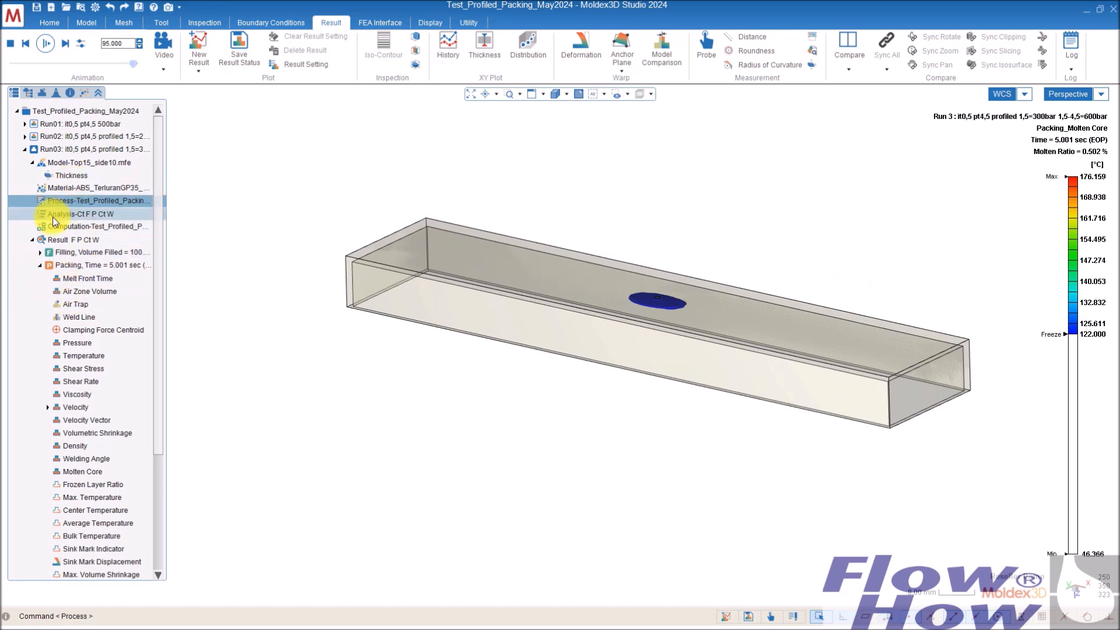
Step: Show Run 3's total warpage displacement, about 0.130–0.636 mm, from a side view
click(41, 265)
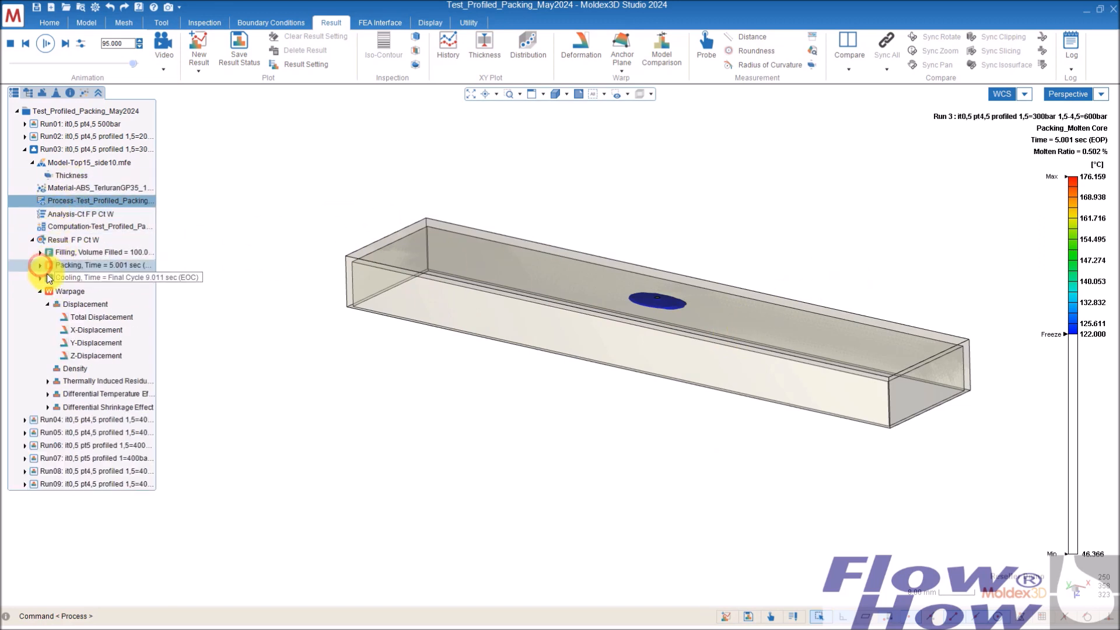
click(102, 316)
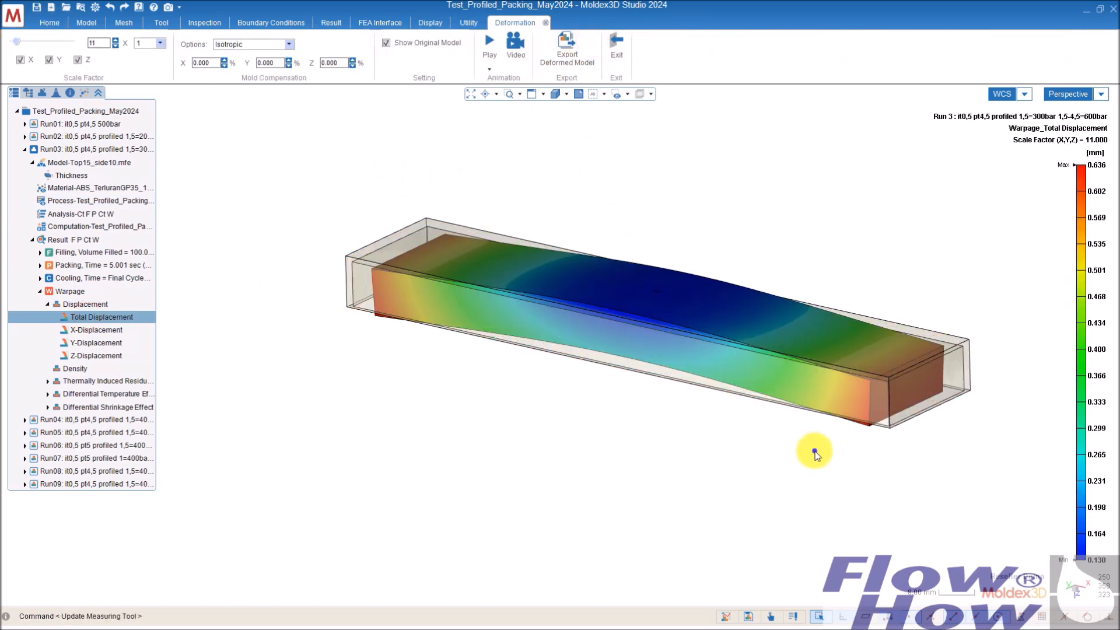
drag(815, 455, 805, 391)
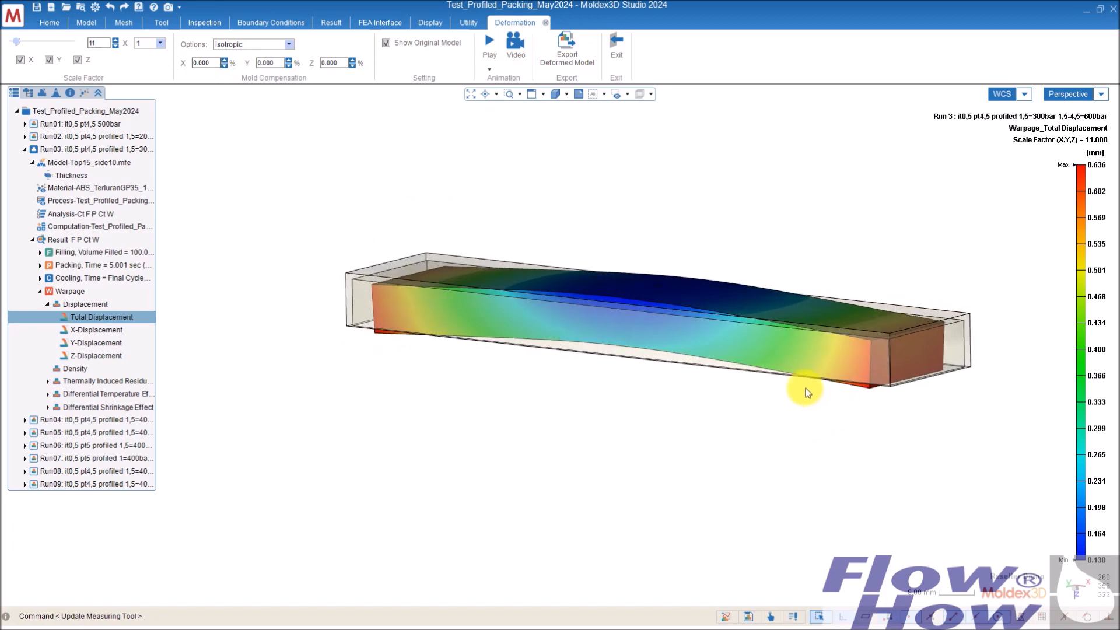
mouse_move(819, 359)
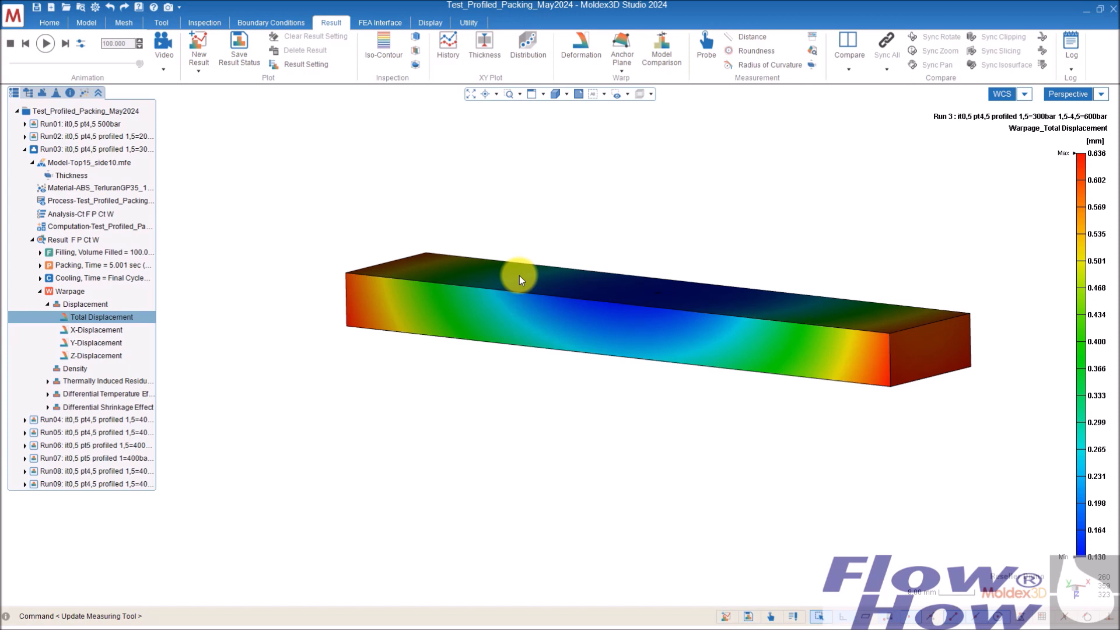
mouse_move(186, 362)
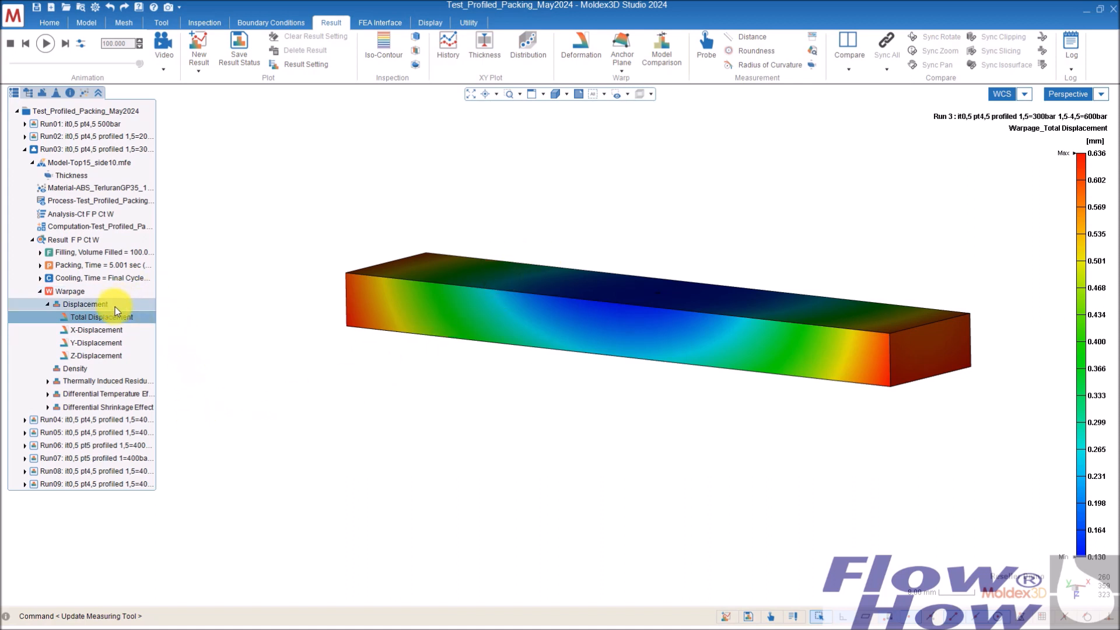
mouse_move(95, 483)
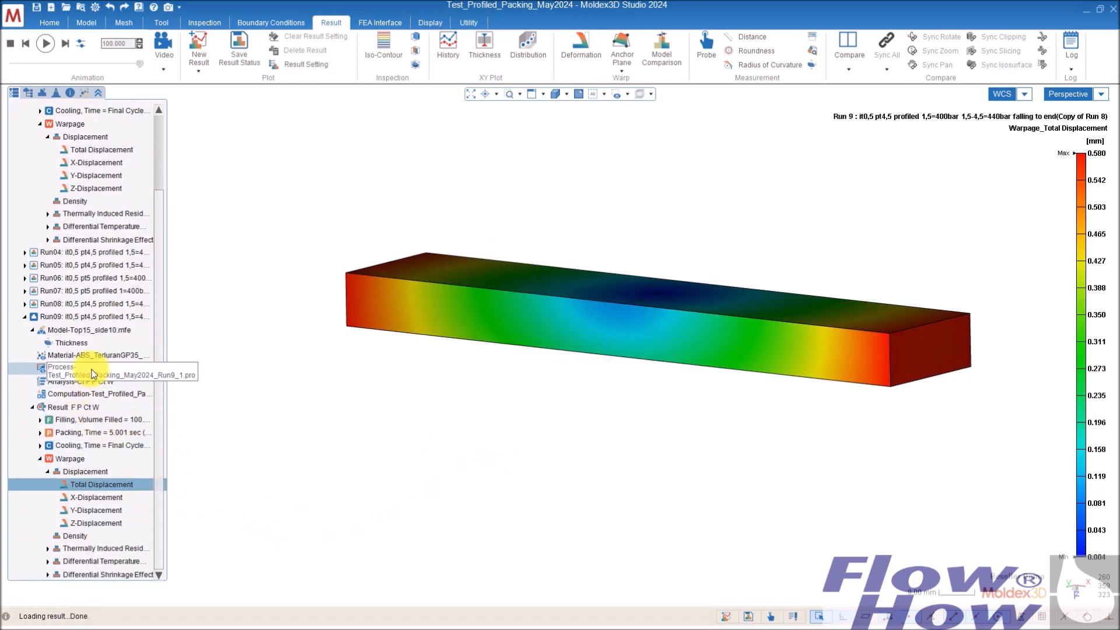
double_click(94, 371)
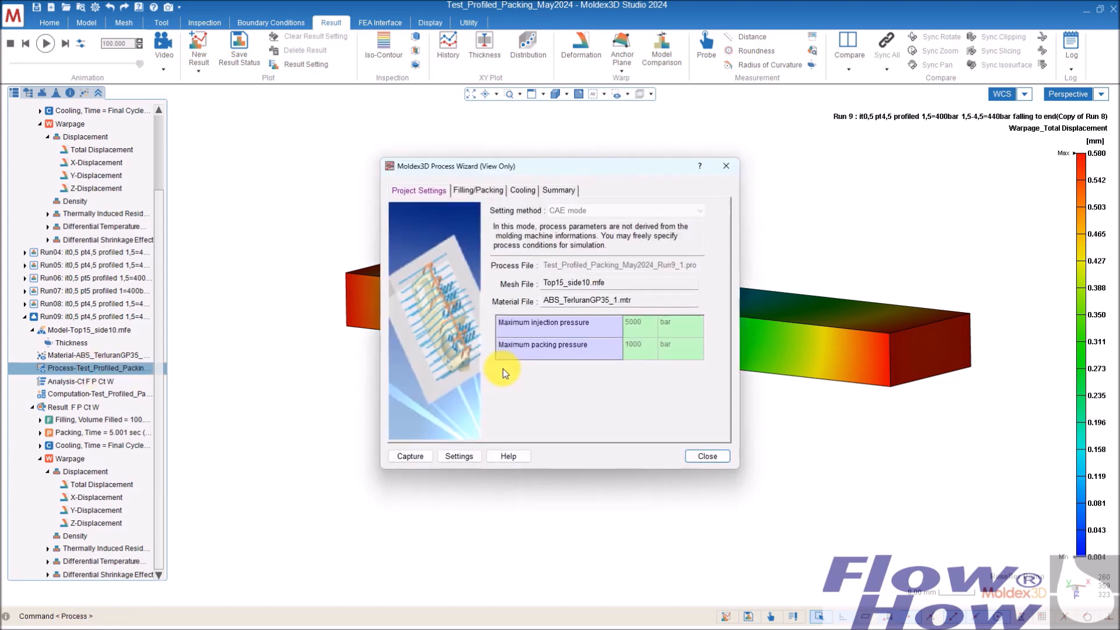
click(477, 190)
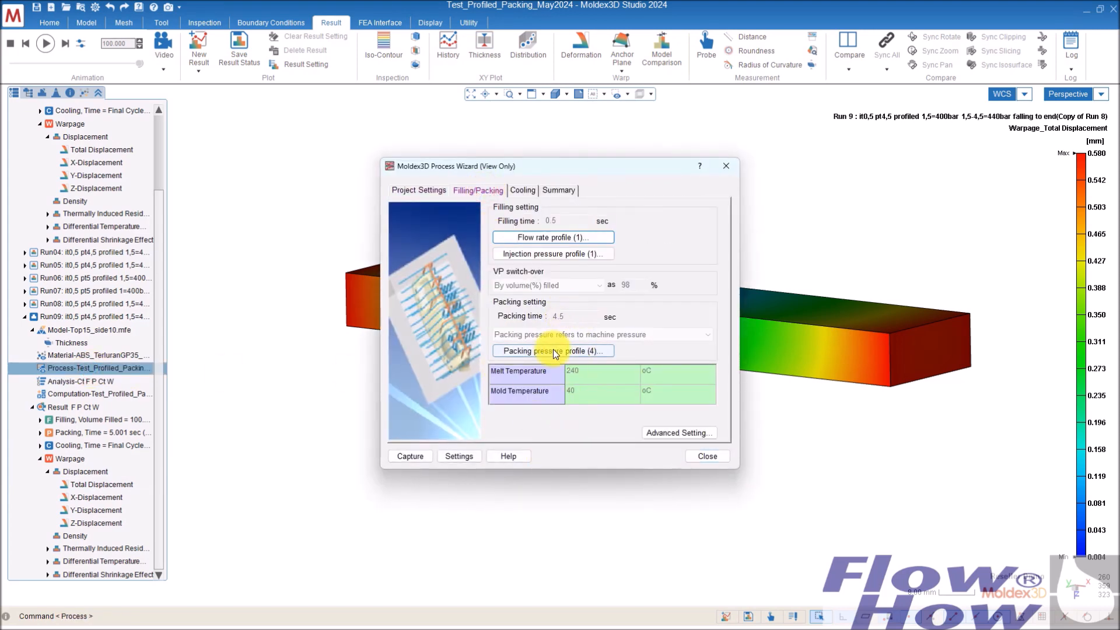
click(553, 350)
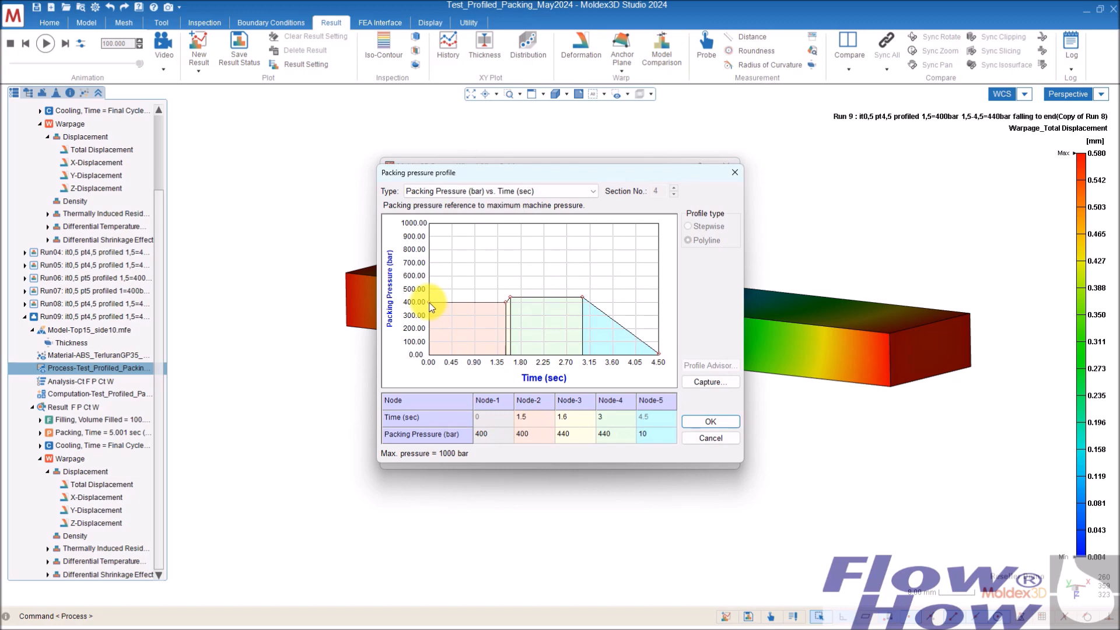
mouse_move(506, 309)
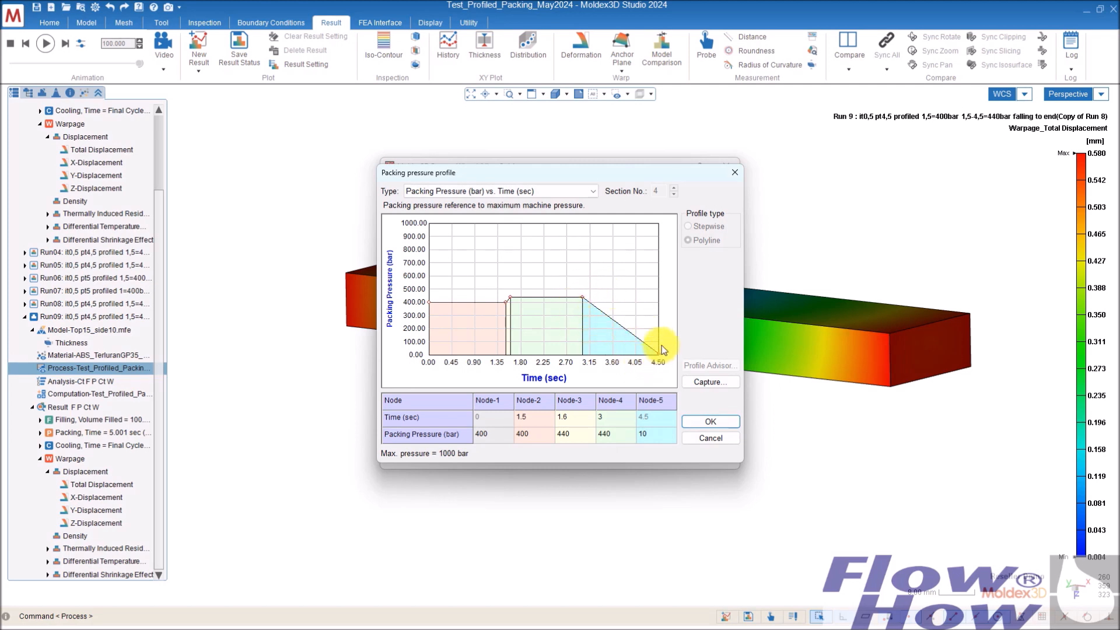
mouse_move(598, 286)
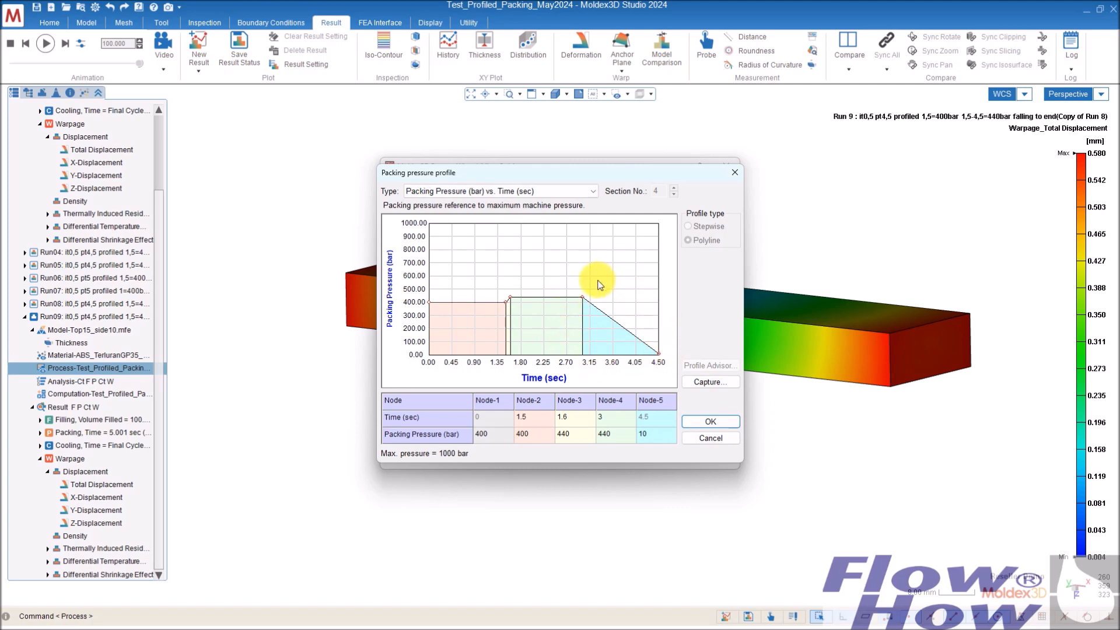
click(709, 421)
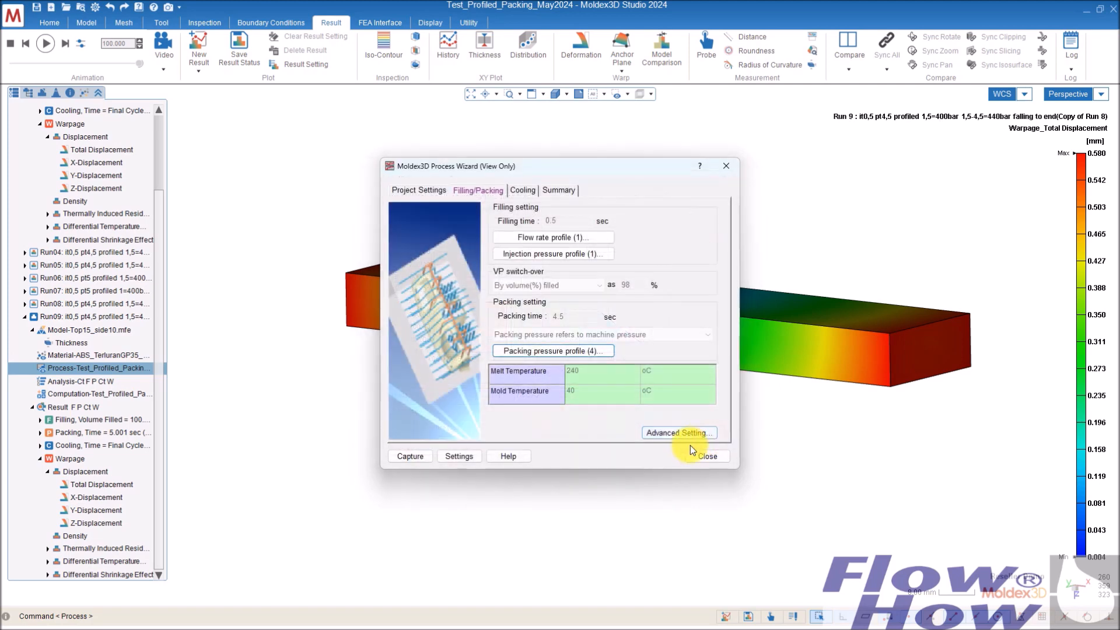
click(707, 456)
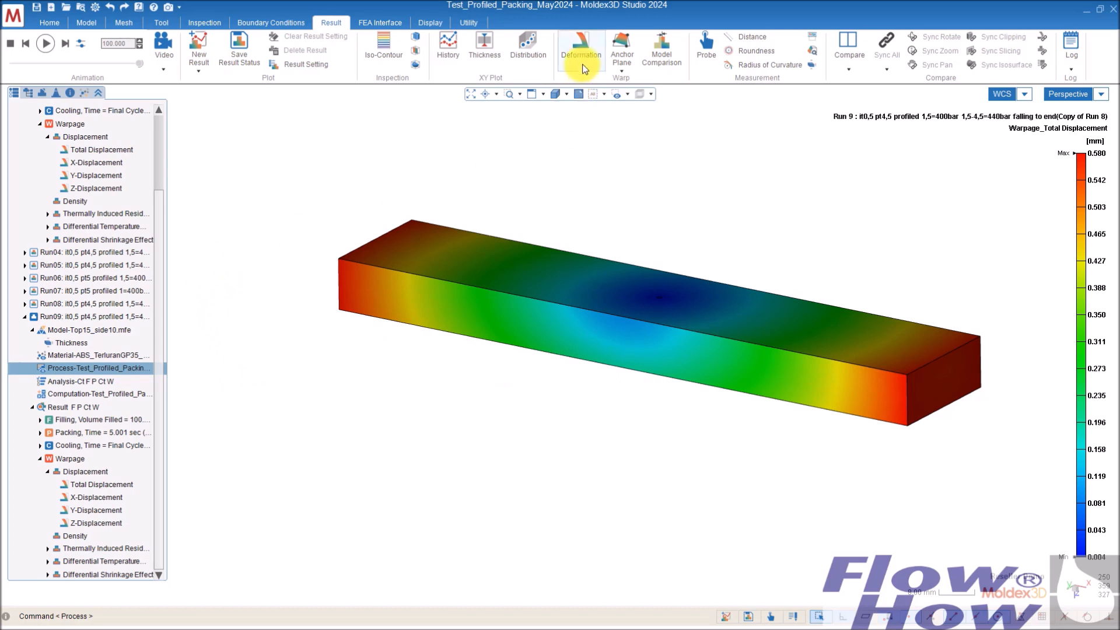
click(581, 47)
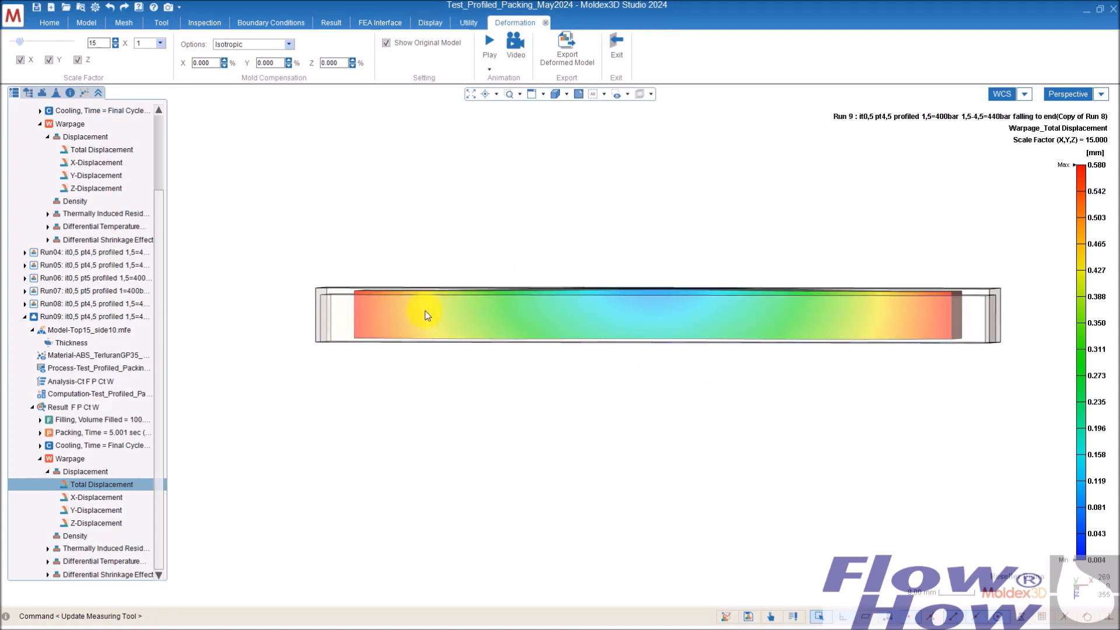
drag(426, 315, 945, 361)
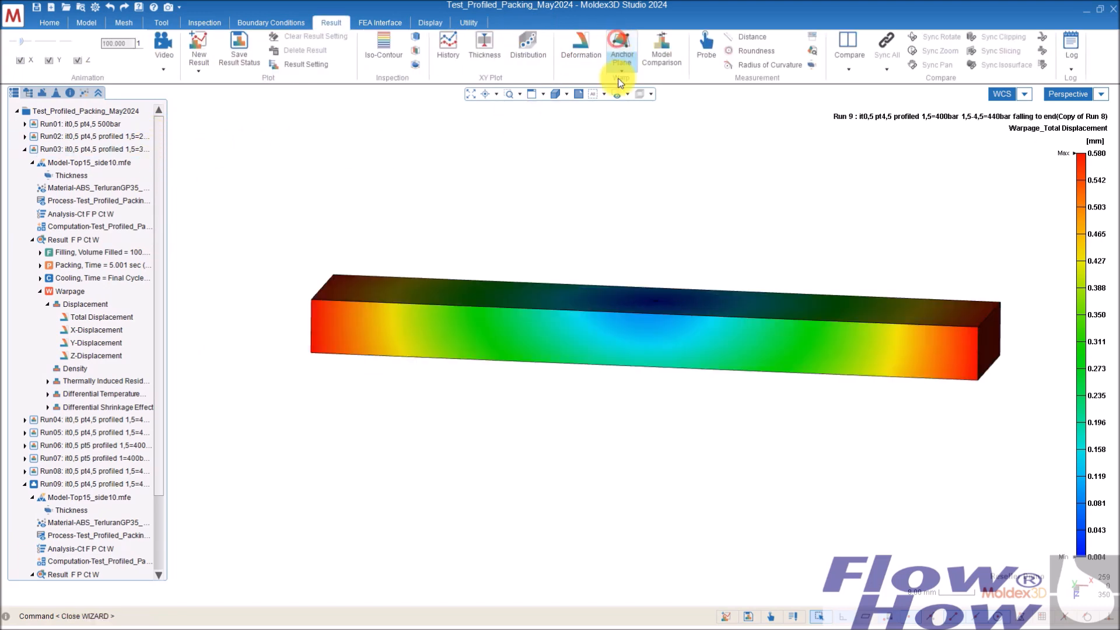
click(620, 44)
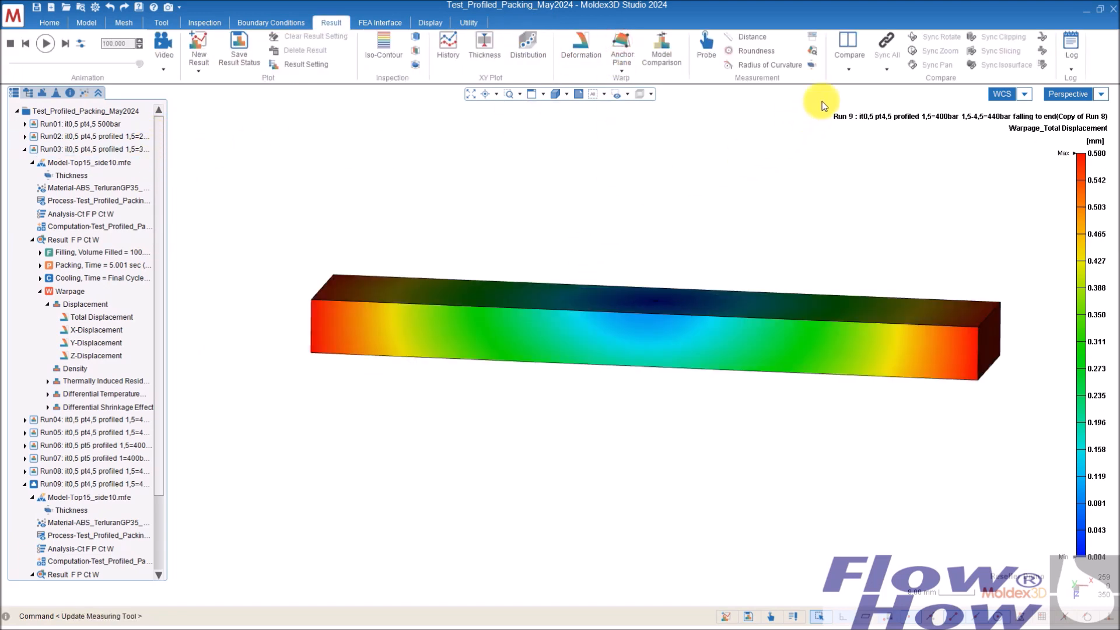
Step: Split the view into three windows and orbit Runs 1, 3 and 9 deformed at 16×
click(849, 68)
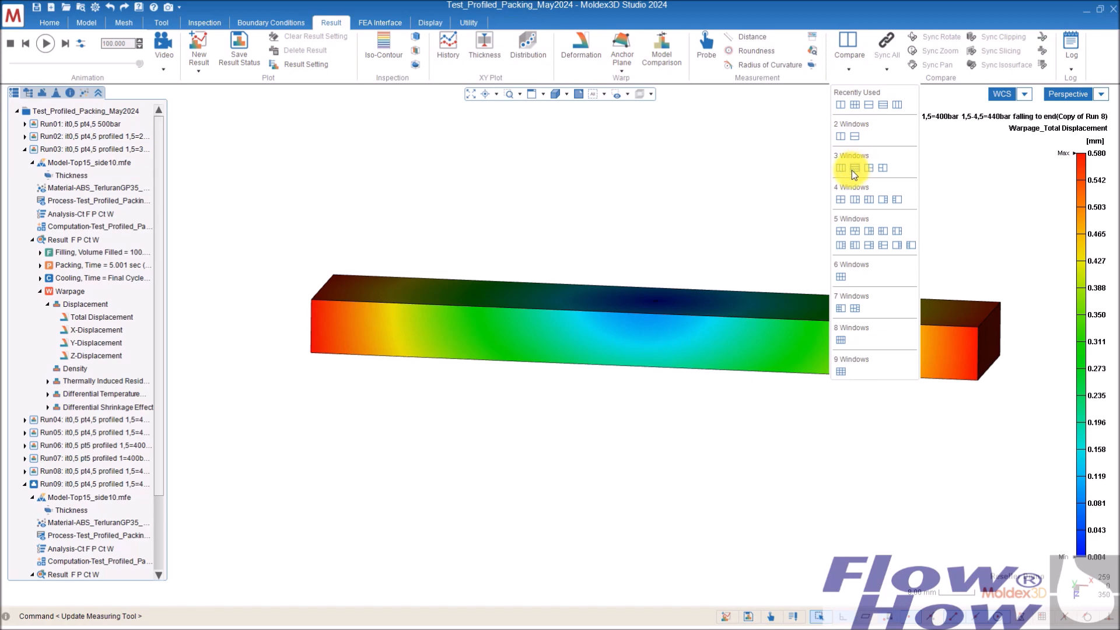
click(841, 169)
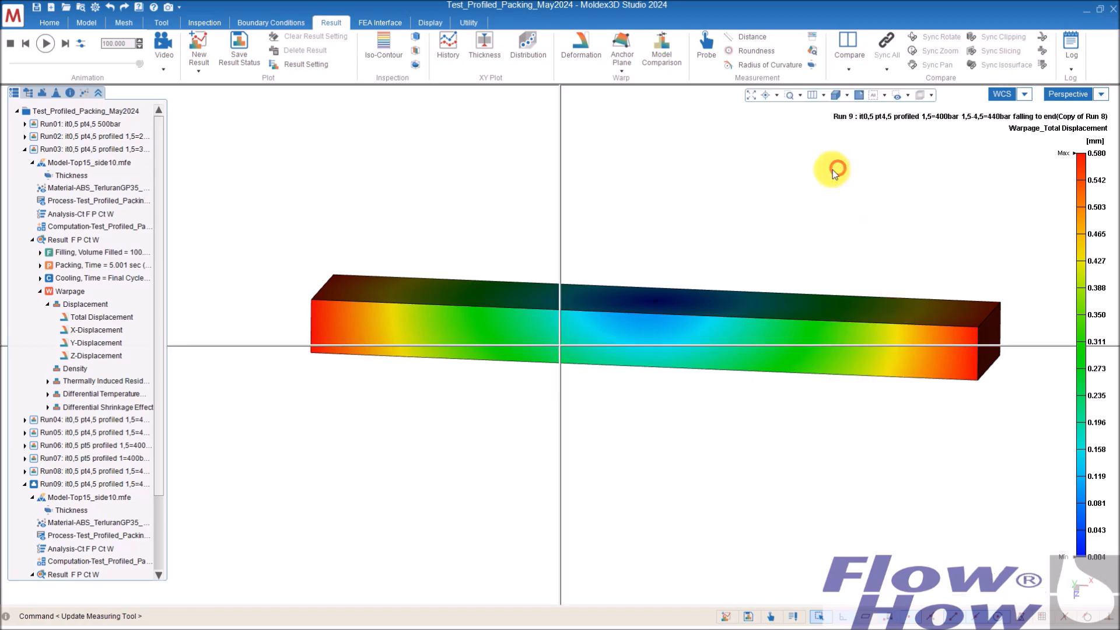
click(847, 50)
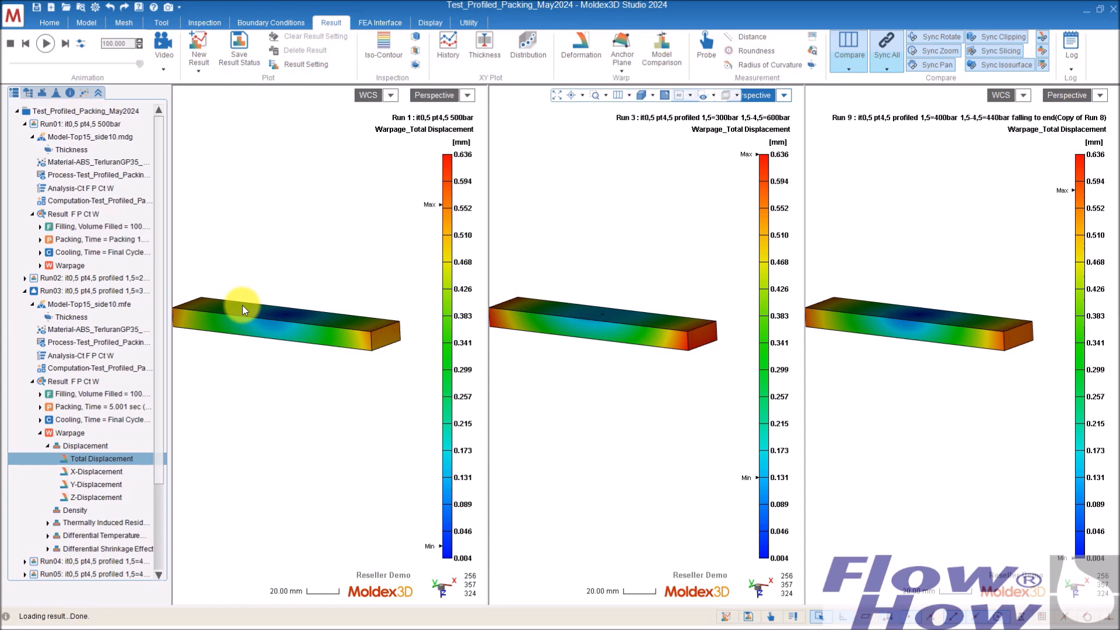
mouse_move(668, 258)
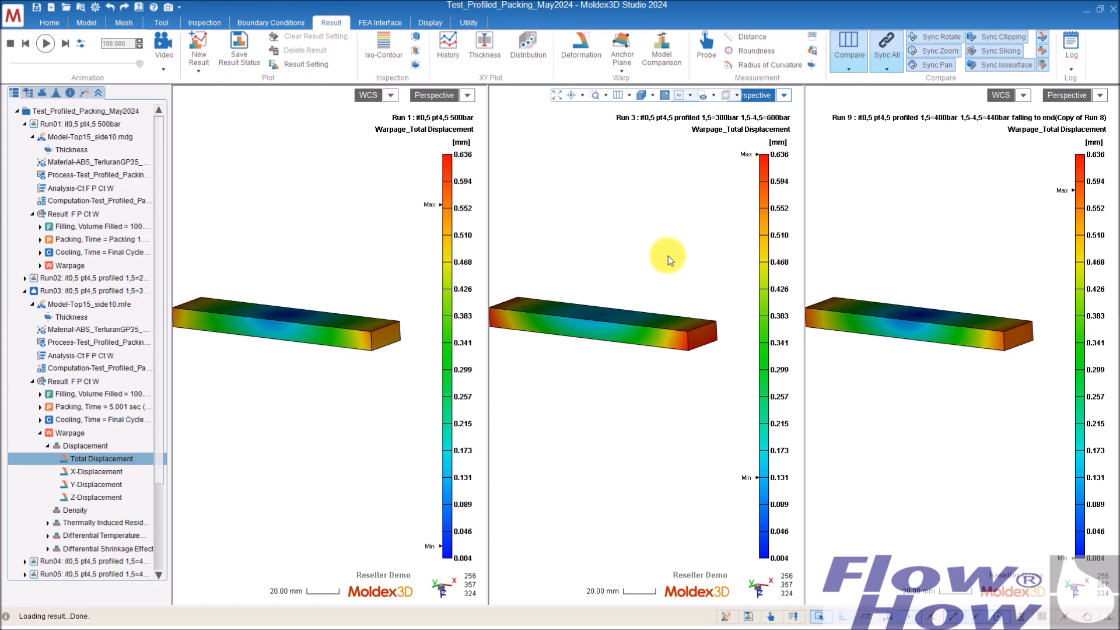
mouse_move(608, 295)
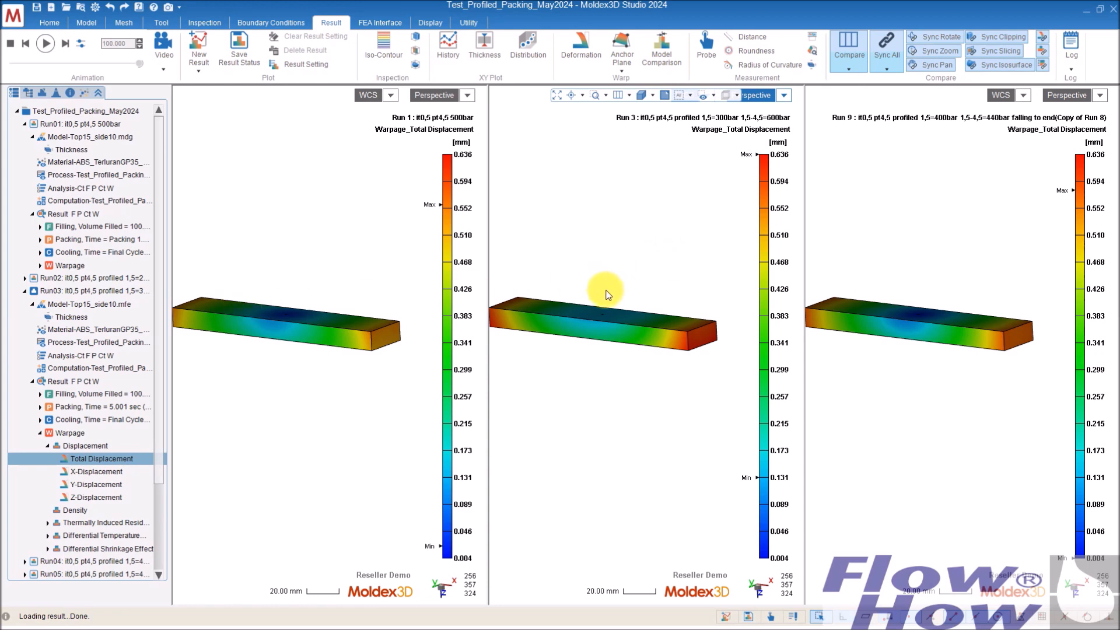
mouse_move(627, 344)
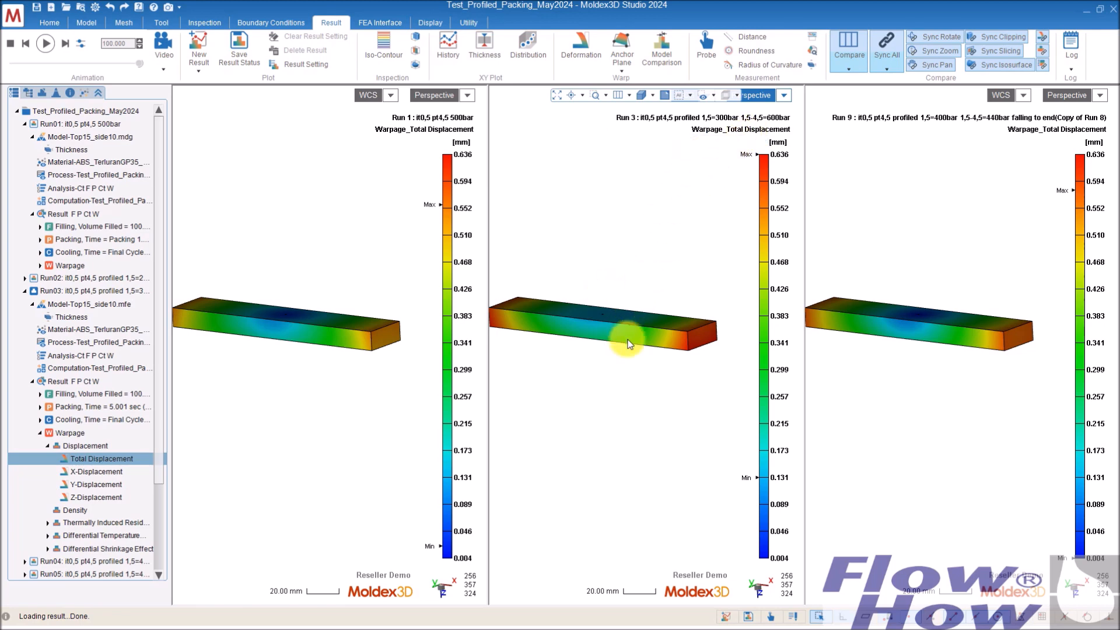
mouse_move(913, 198)
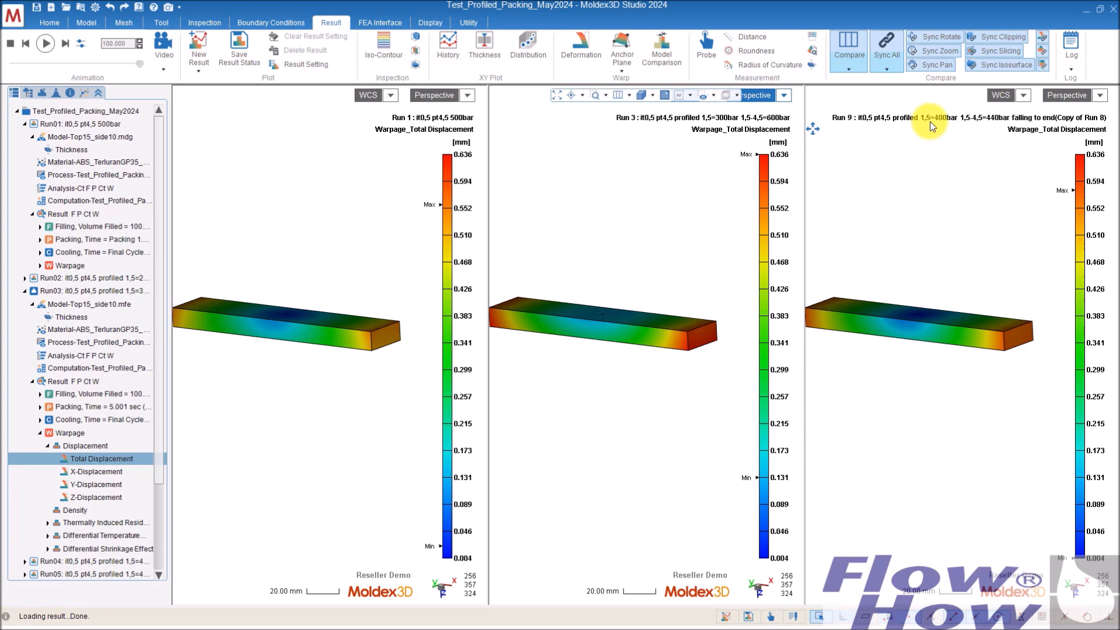
mouse_move(877, 313)
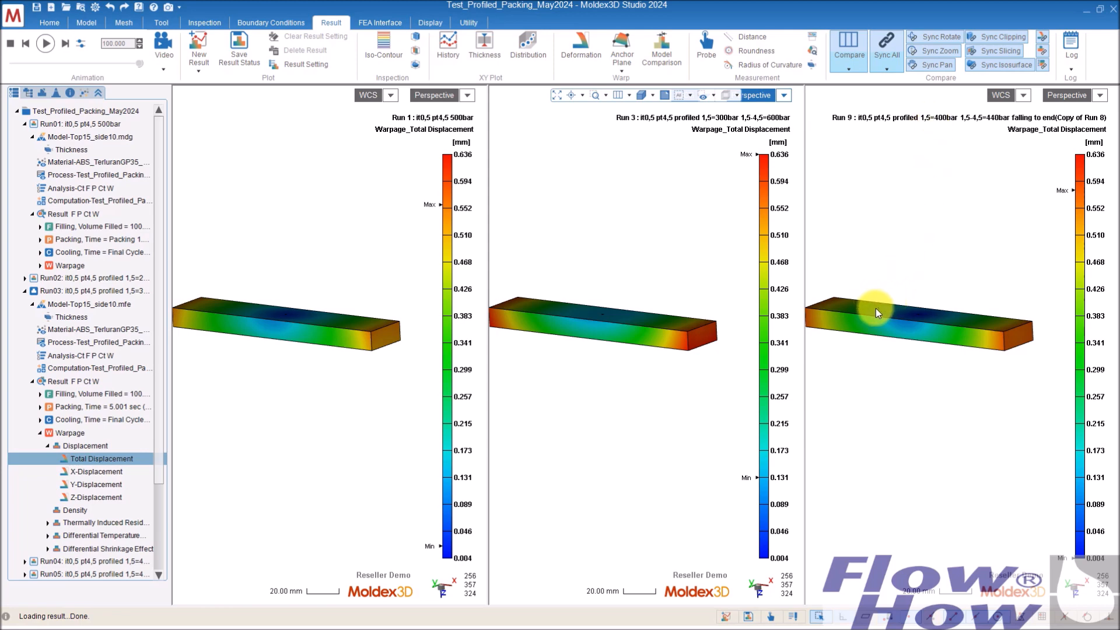
mouse_move(922, 289)
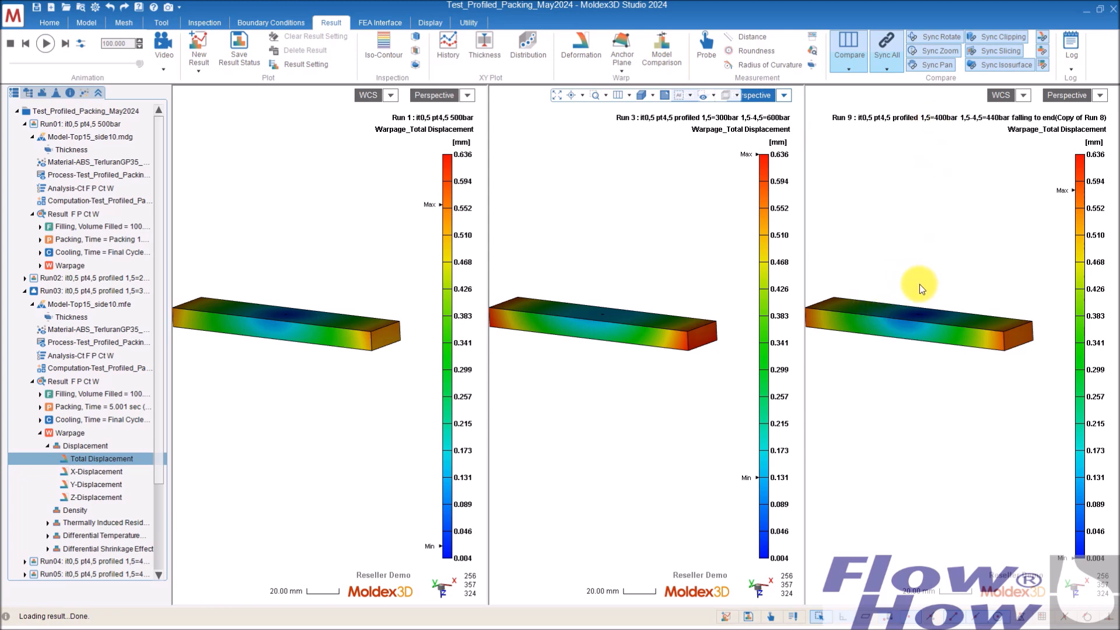
mouse_move(902, 284)
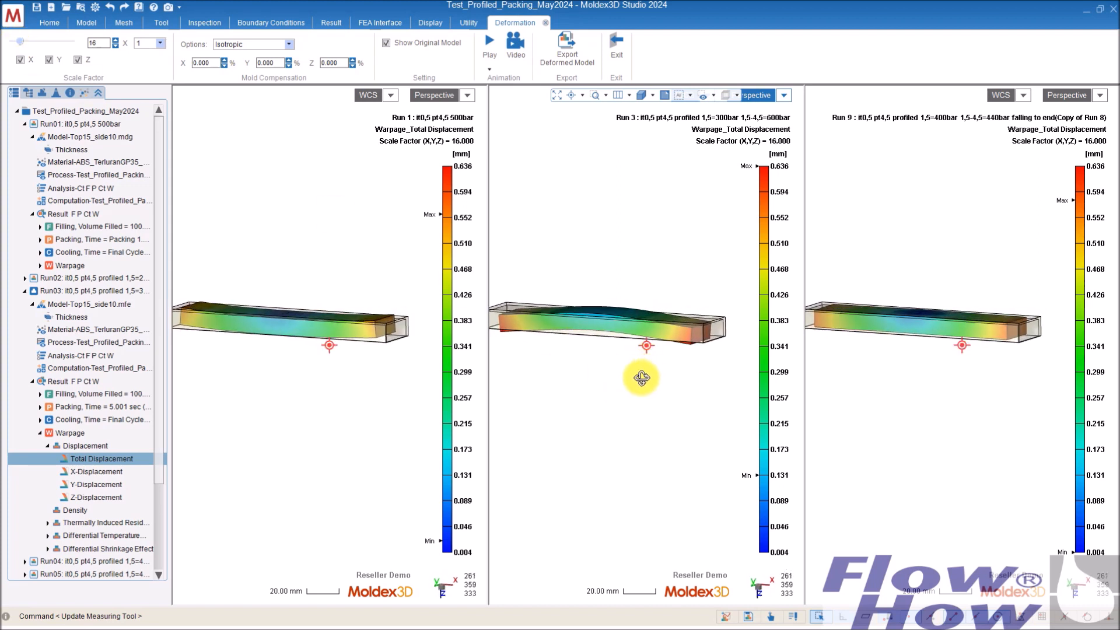
drag(640, 378, 584, 306)
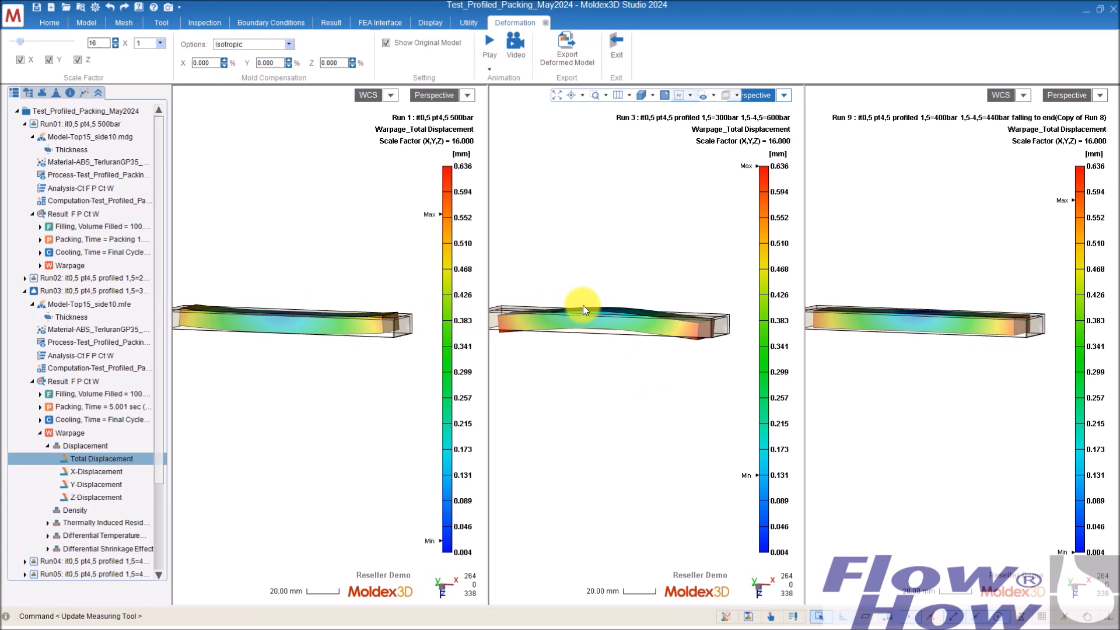